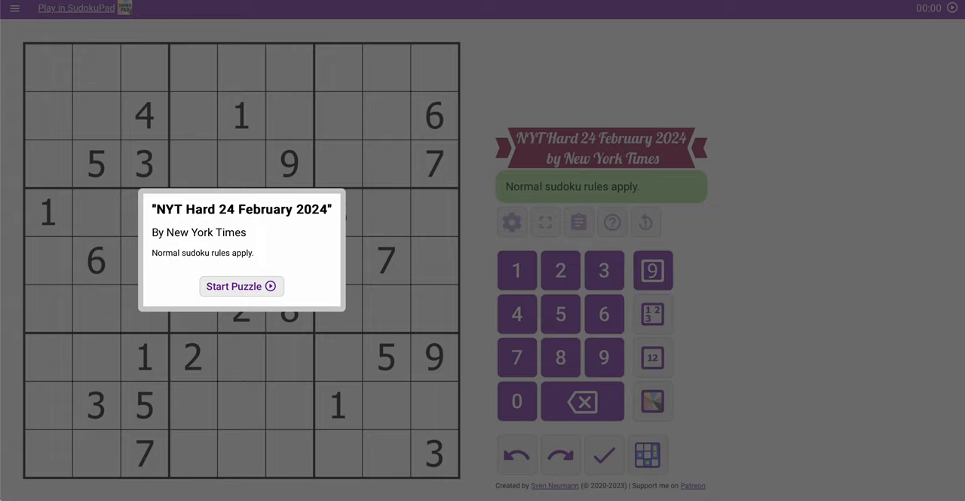
{"action": "mouse_move", "coordinate": [366, 238]}
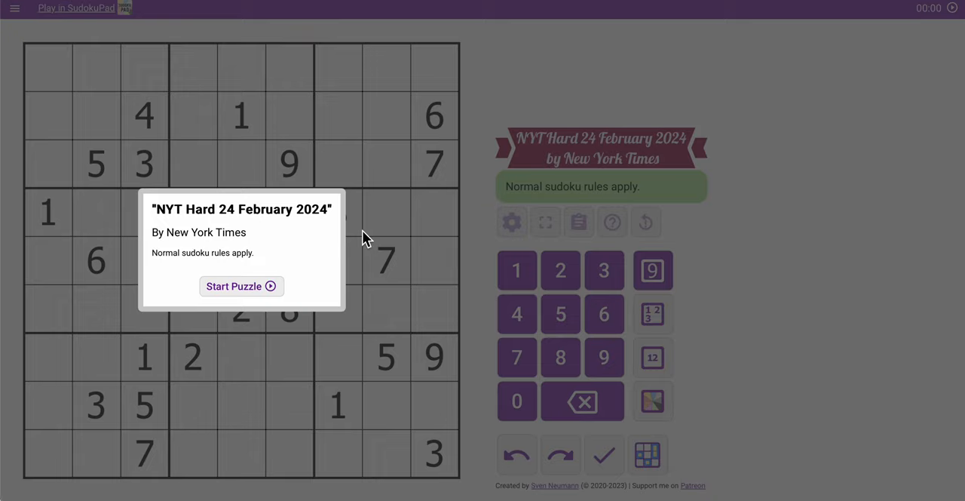
{"action": "mouse_move", "coordinate": [311, 269]}
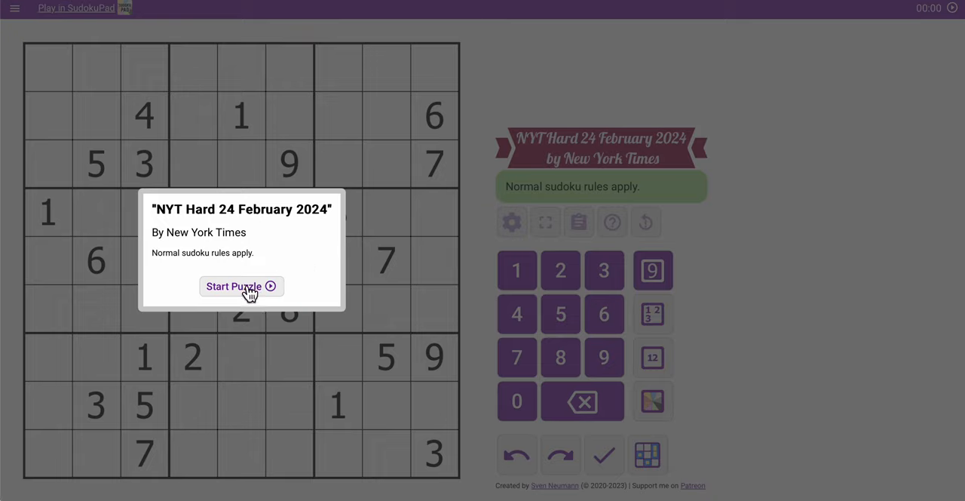
Start the NYT Hard puzzle, select the given 2 in row 7, and request a restart.
{"action": "left_click", "coordinate": [242, 286]}
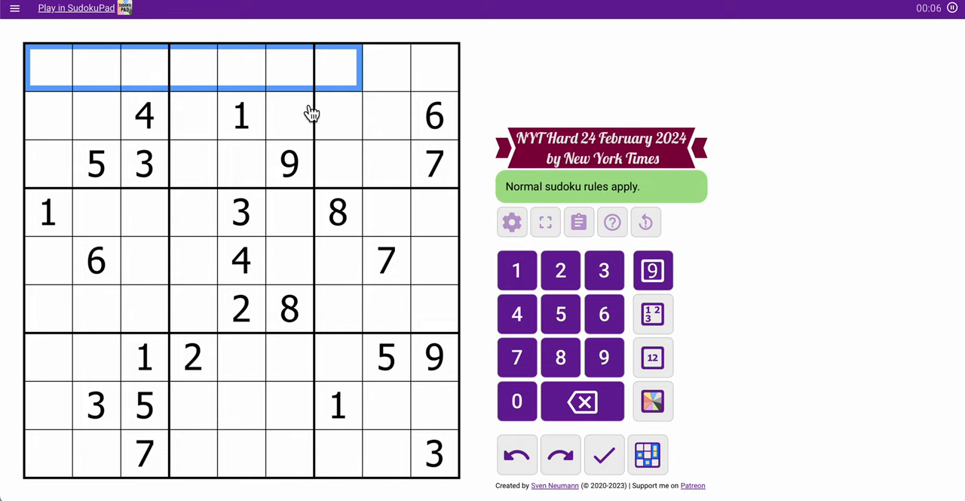
{"action": "left_click", "coordinate": [192, 358]}
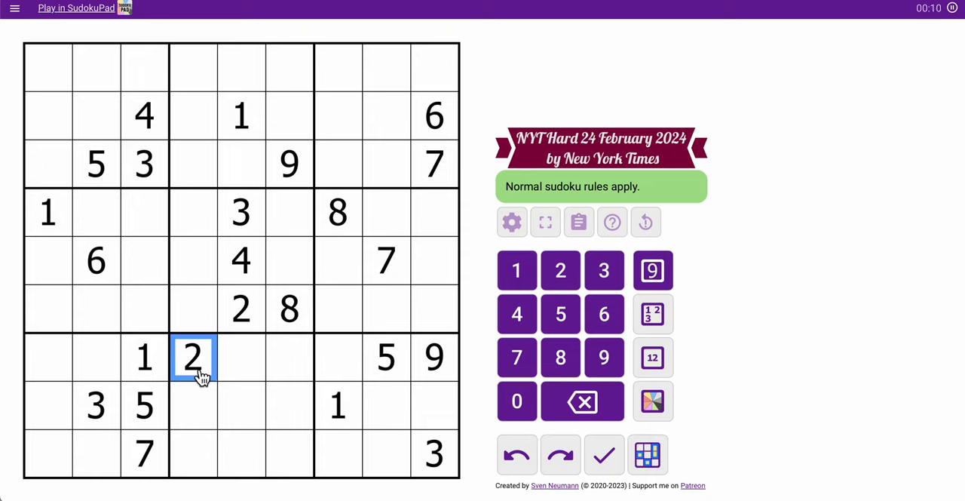
{"action": "mouse_move", "coordinate": [206, 216]}
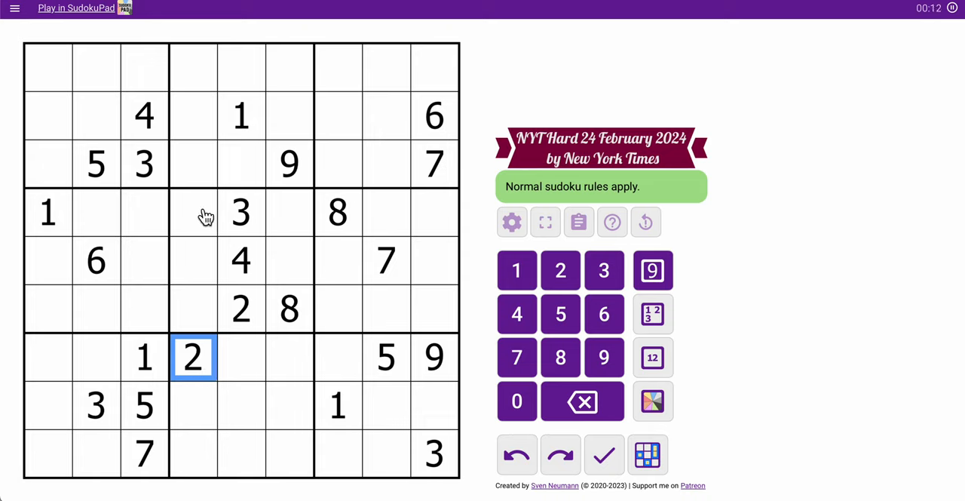
{"action": "left_click", "coordinate": [645, 222]}
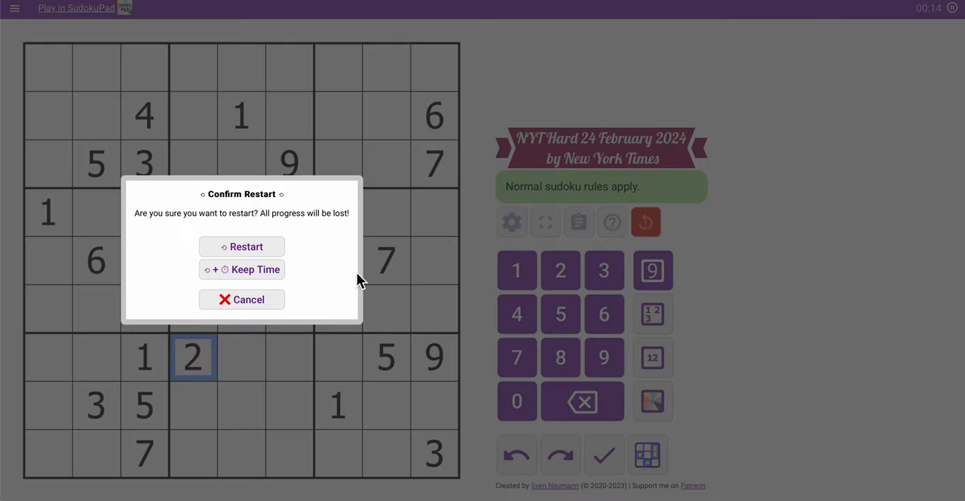
Restart the puzzle and pencil 8 into the two row-5 cells beside the 6.
{"action": "left_click", "coordinate": [241, 246]}
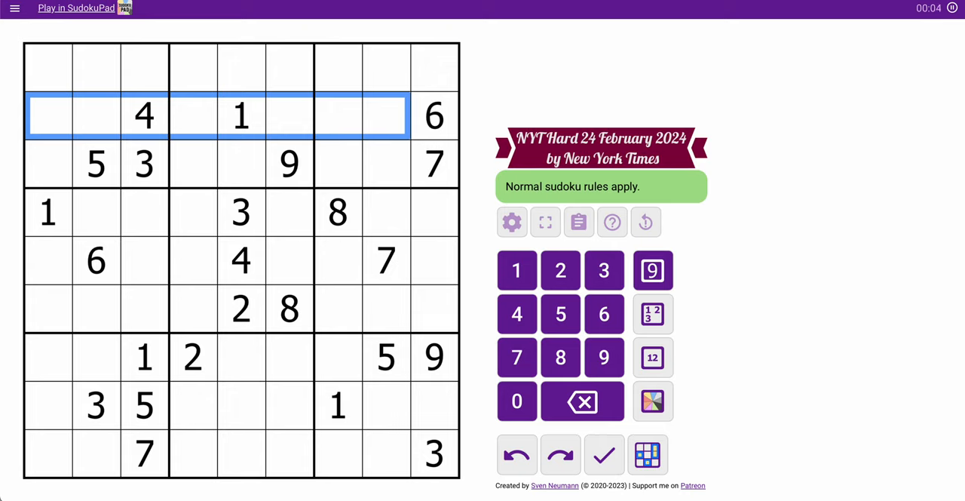
{"action": "mouse_move", "coordinate": [306, 250]}
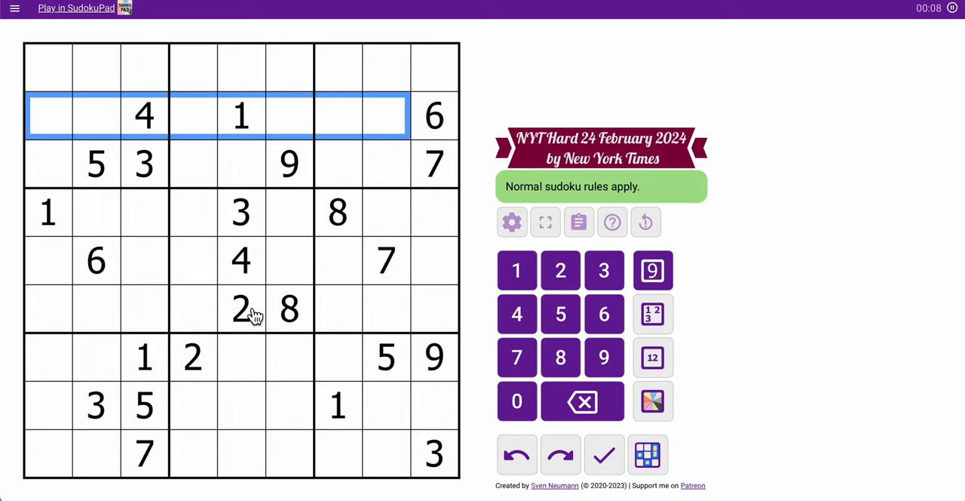
{"action": "mouse_move", "coordinate": [293, 332]}
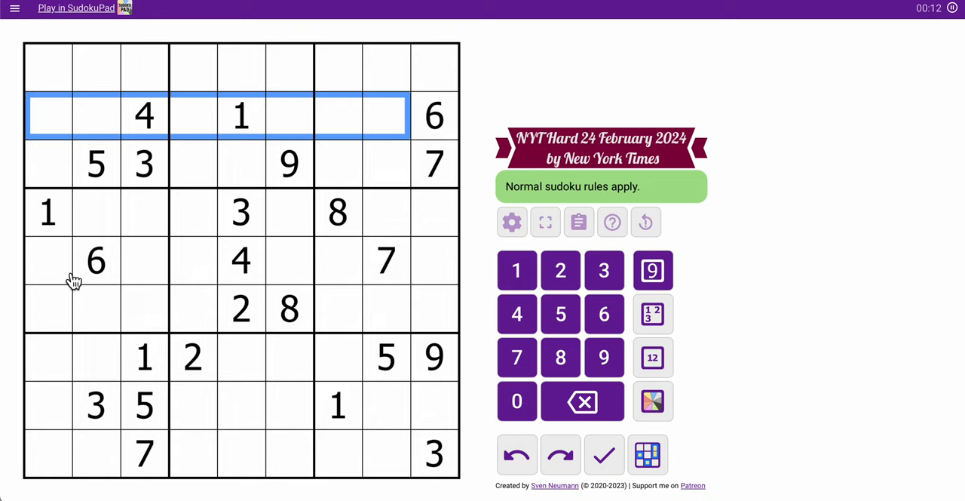
{"action": "left_click", "coordinate": [47, 260]}
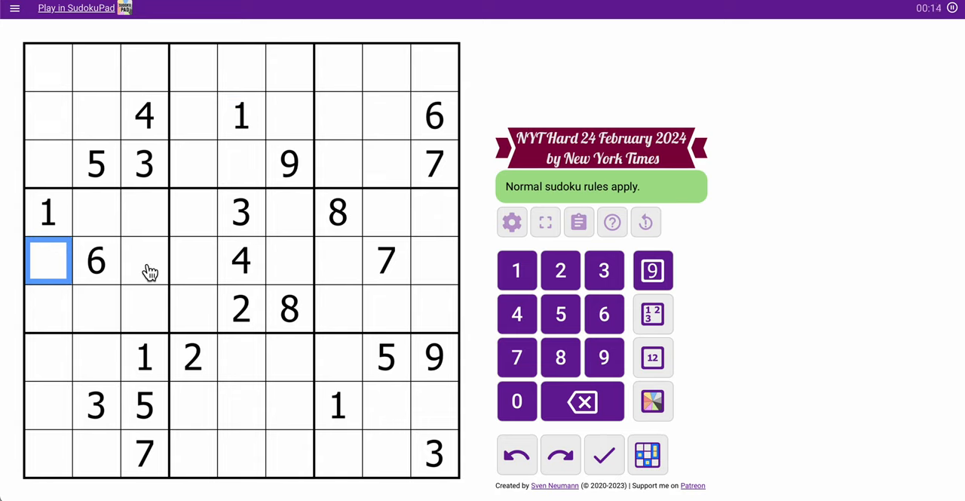
{"action": "left_click", "coordinate": [144, 260]}
{"action": "type", "text": "8"}
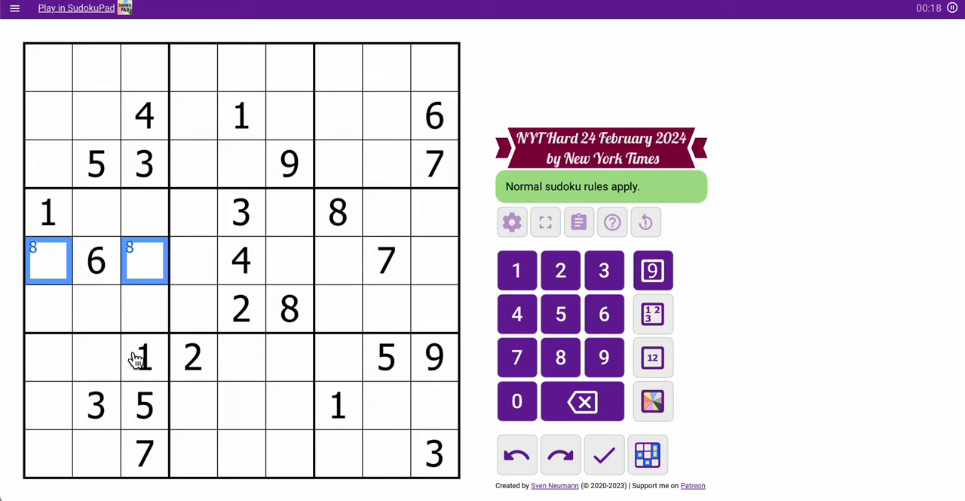
{"action": "left_click", "coordinate": [387, 357]}
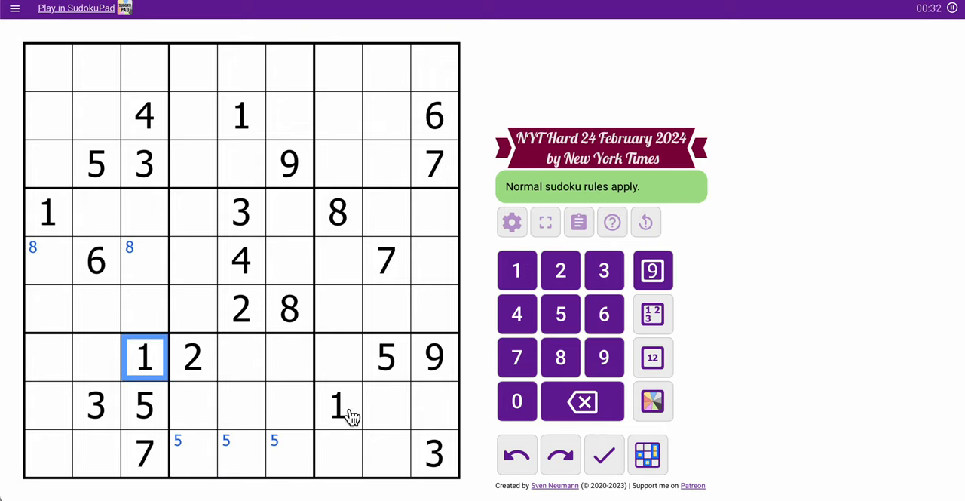
Pencil 1 and 5 candidates into row 9 and place 3 in row 7.
{"action": "left_click", "coordinate": [338, 405]}
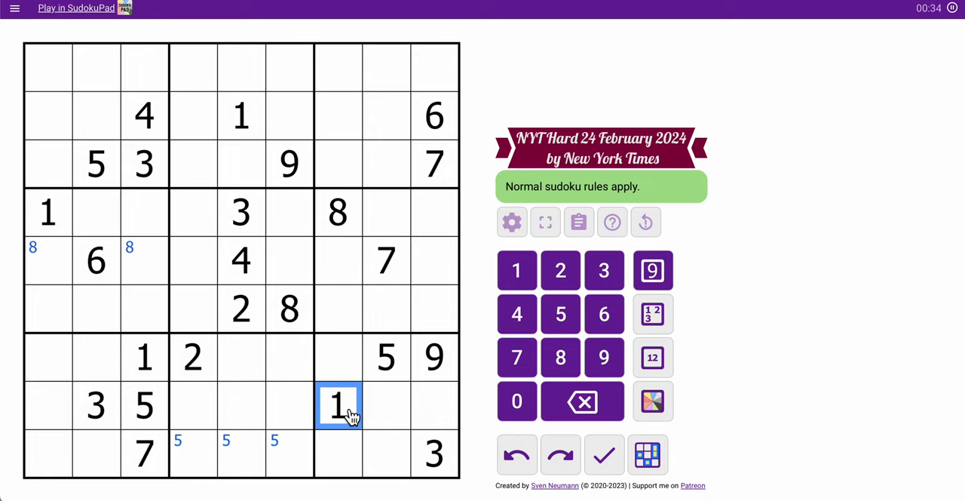
{"action": "mouse_move", "coordinate": [256, 475]}
{"action": "type", "text": "1 "}
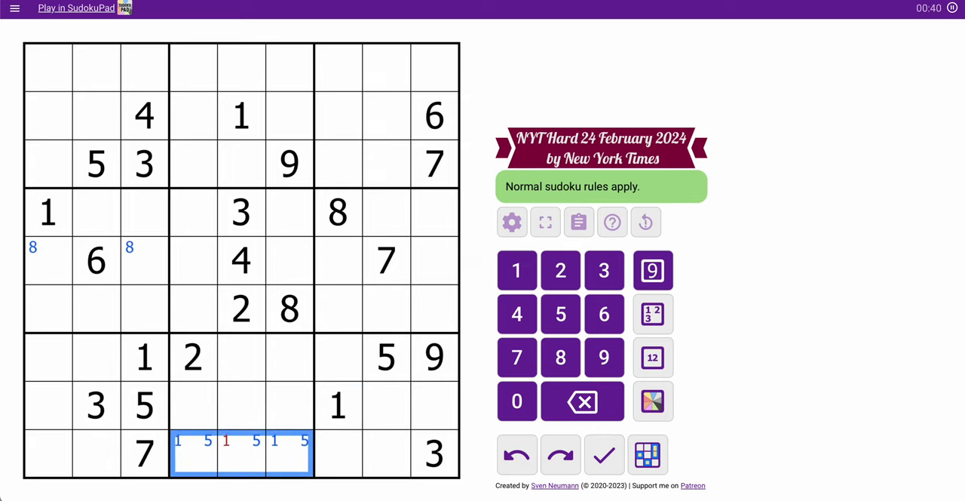
{"action": "left_click", "coordinate": [290, 453]}
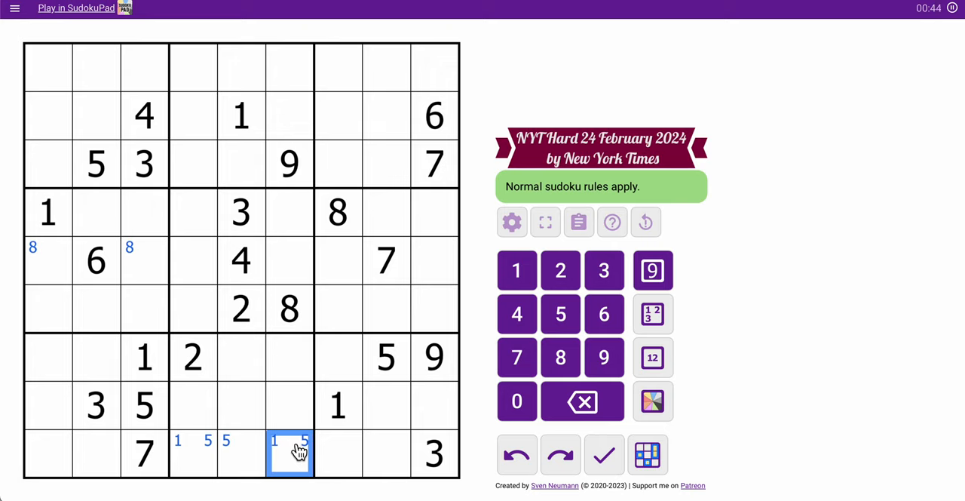
{"action": "left_click", "coordinate": [97, 406]}
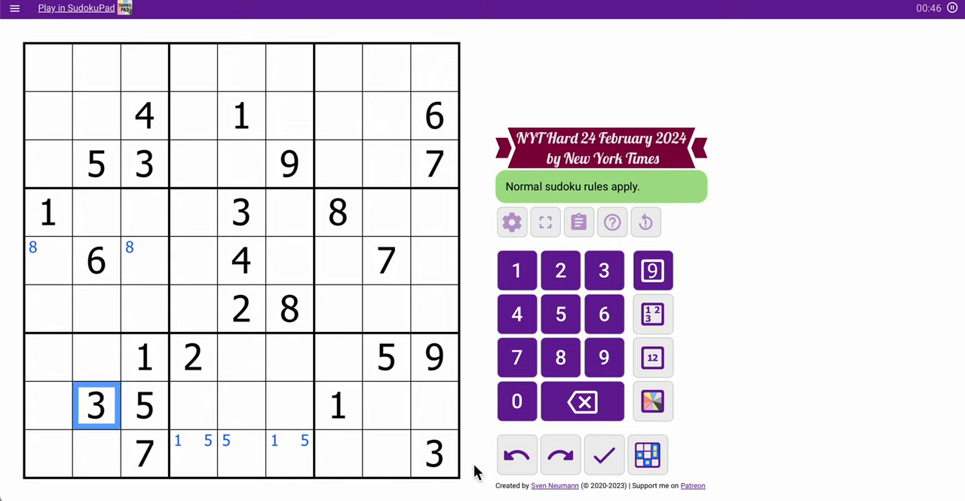
{"action": "left_click", "coordinate": [242, 356]}
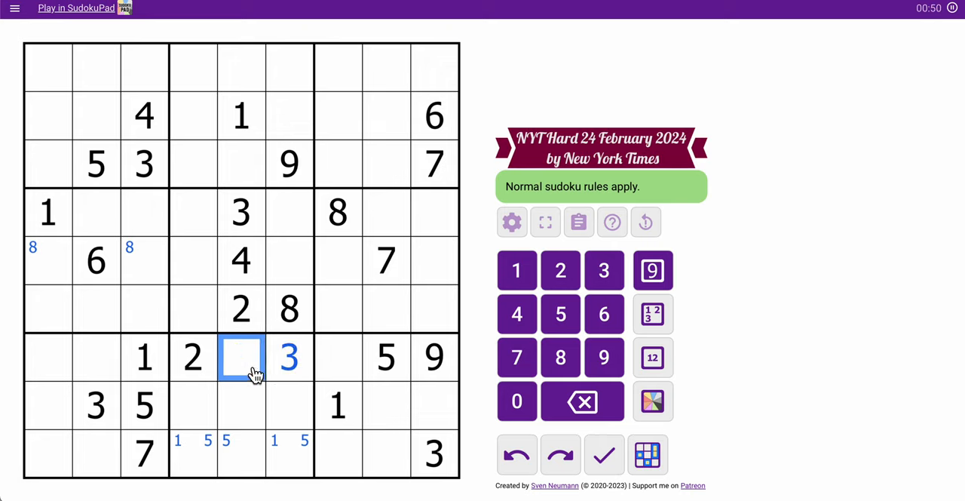
{"action": "left_click", "coordinate": [289, 357]}
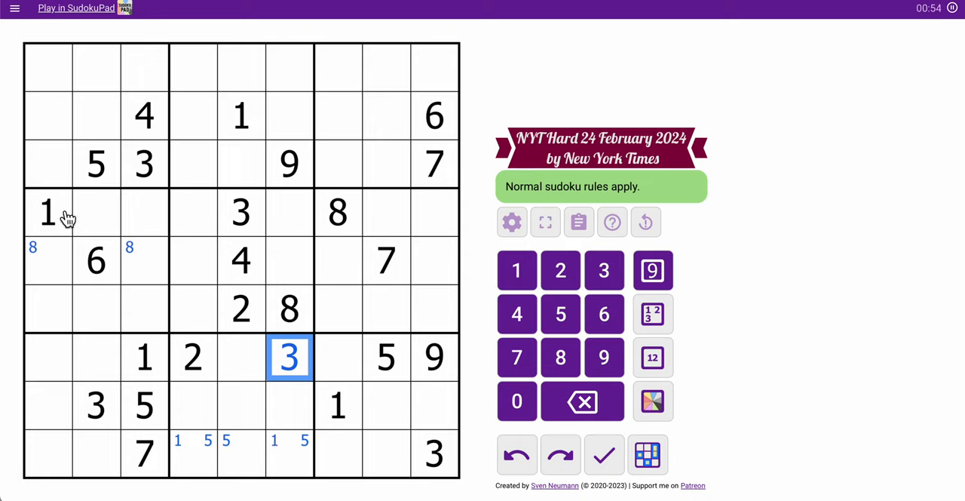
{"action": "left_click", "coordinate": [95, 163]}
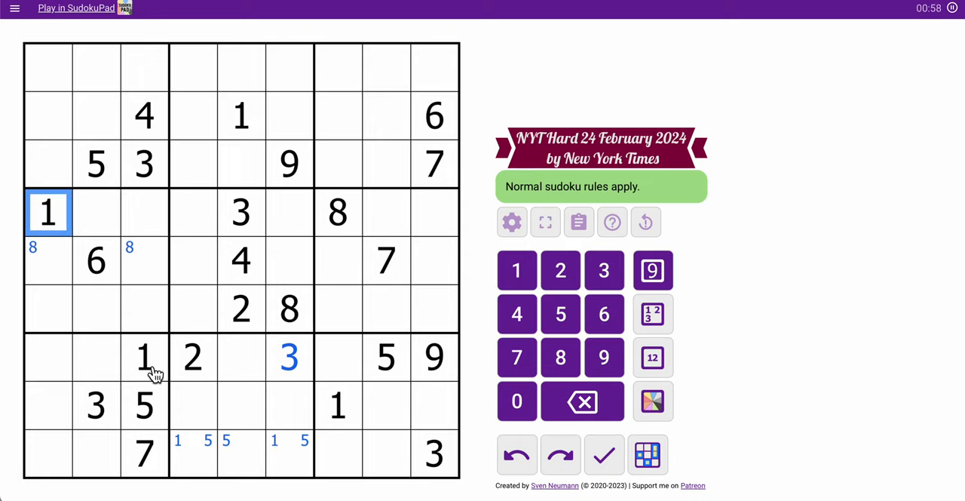
Place 1 in row 1, pencil 5s into column 1 and 3s atop columns 4 and 6.
{"action": "left_click", "coordinate": [95, 68]}
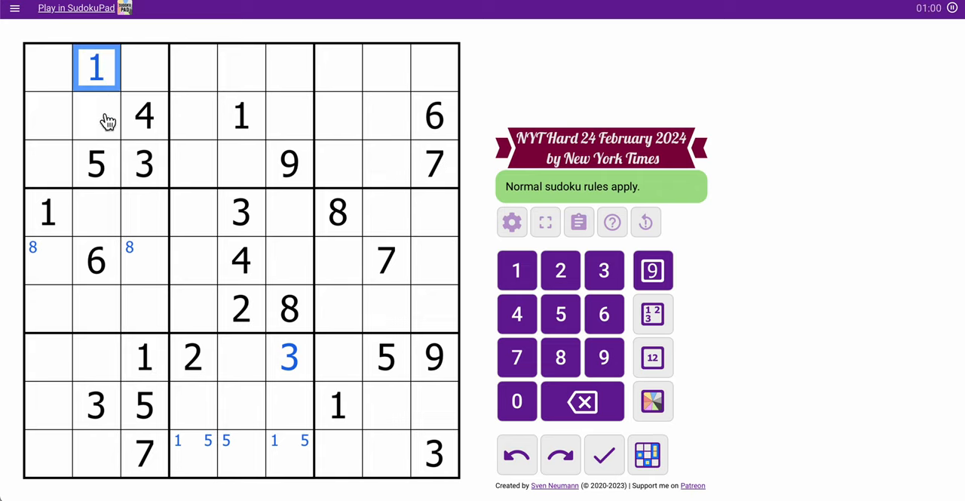
{"action": "left_click", "coordinate": [242, 115]}
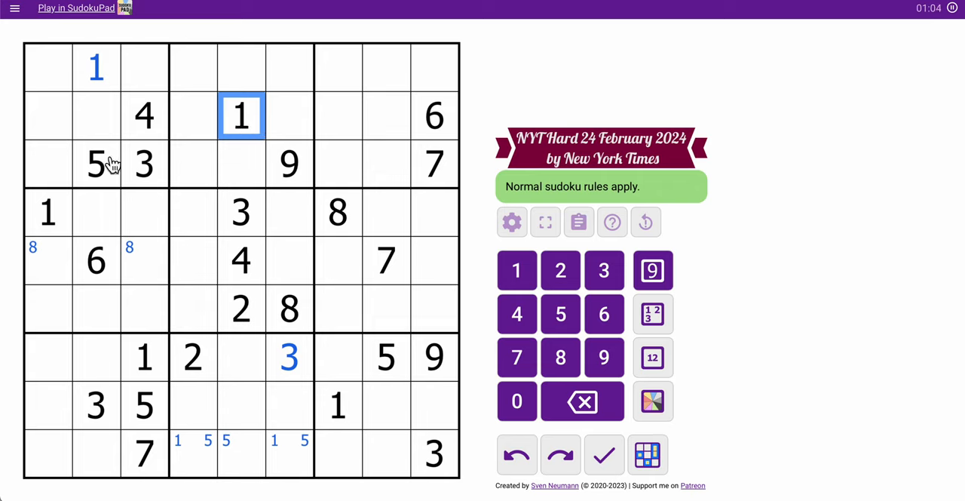
{"action": "left_click", "coordinate": [48, 260]}
{"action": "type", "text": "5 "}
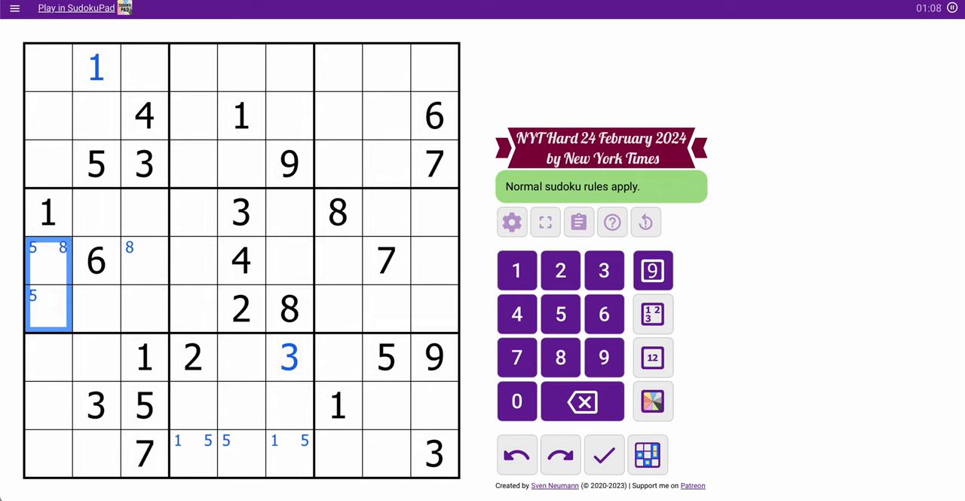
{"action": "left_click", "coordinate": [193, 358]}
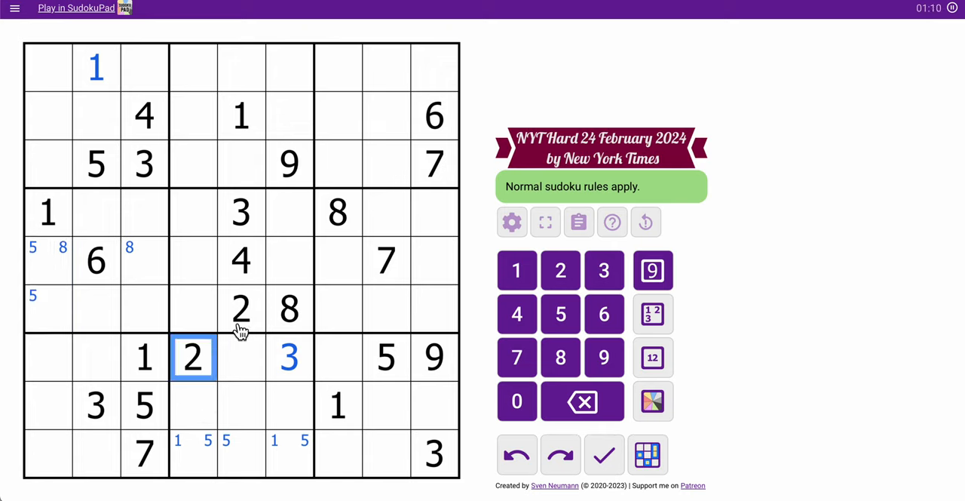
{"action": "left_click", "coordinate": [288, 92]}
{"action": "type", "text": "2"}
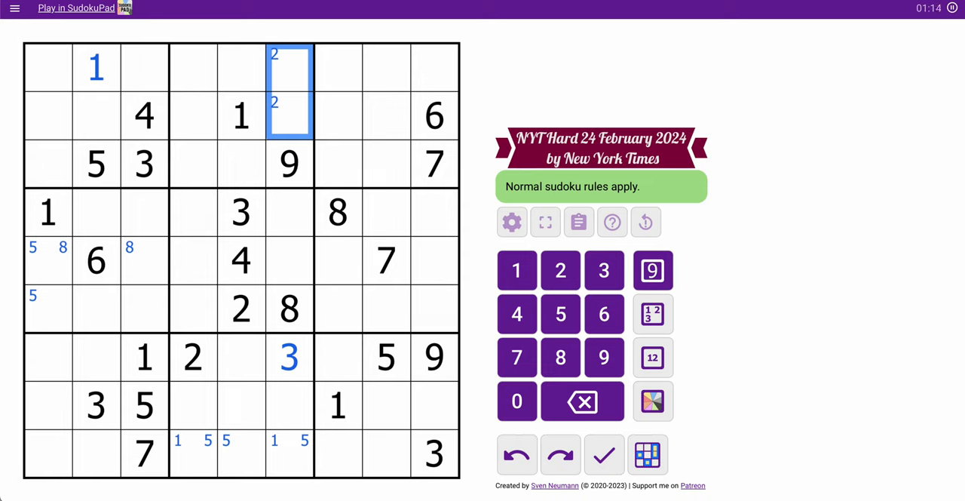
{"action": "mouse_move", "coordinate": [294, 121]}
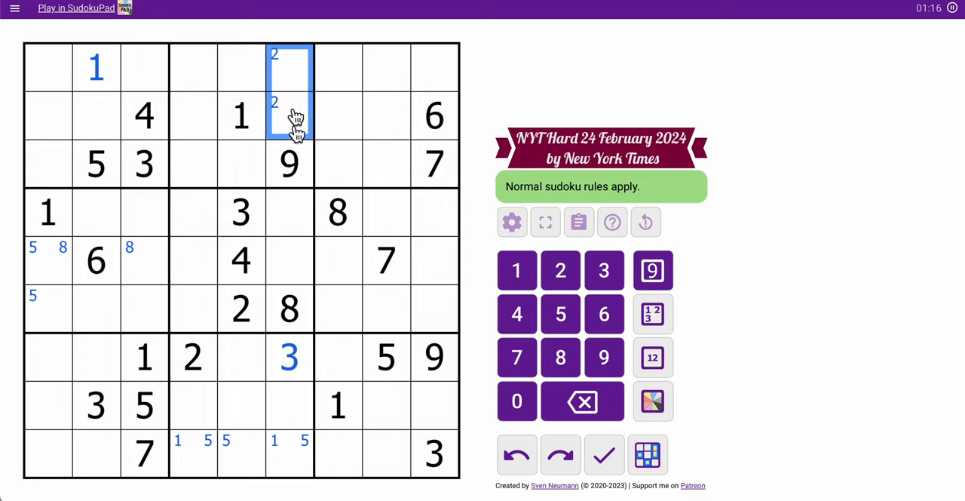
{"action": "left_click", "coordinate": [241, 211]}
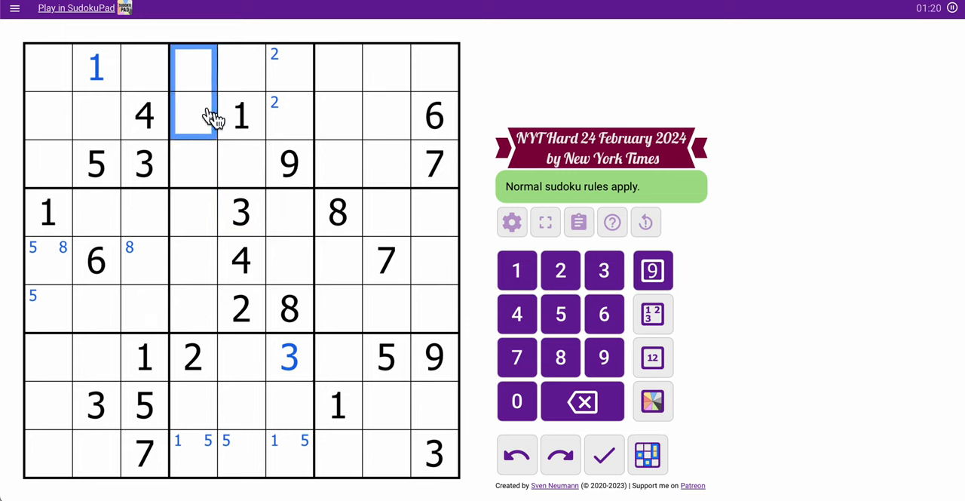
{"action": "left_click", "coordinate": [604, 270]}
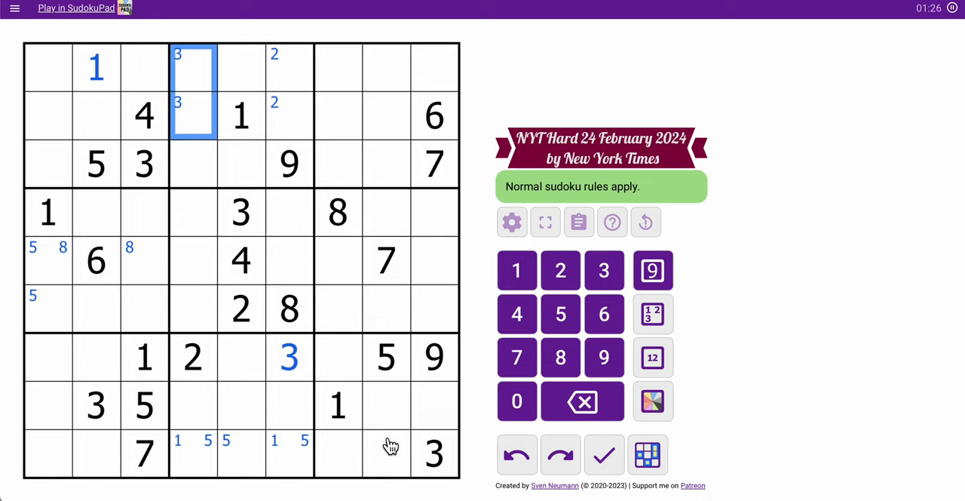
{"action": "left_click", "coordinate": [435, 163]}
{"action": "type", "text": "7"}
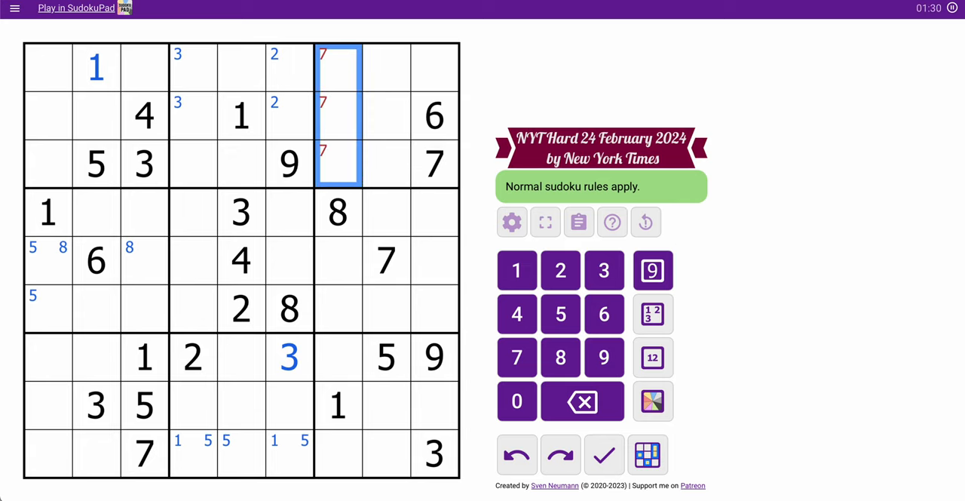
Clear the 7 candidates atop column 7 and place 7 in row 7, column 7.
{"action": "left_click", "coordinate": [582, 400]}
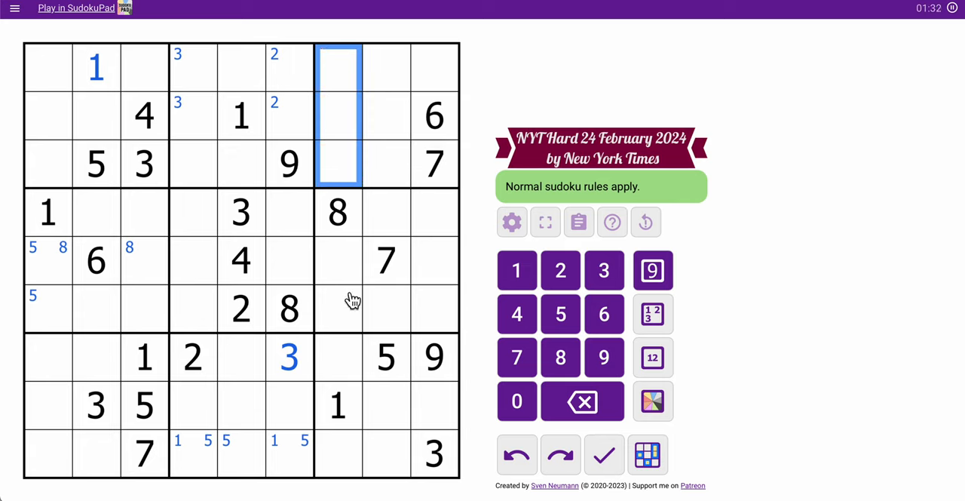
{"action": "left_click", "coordinate": [338, 356]}
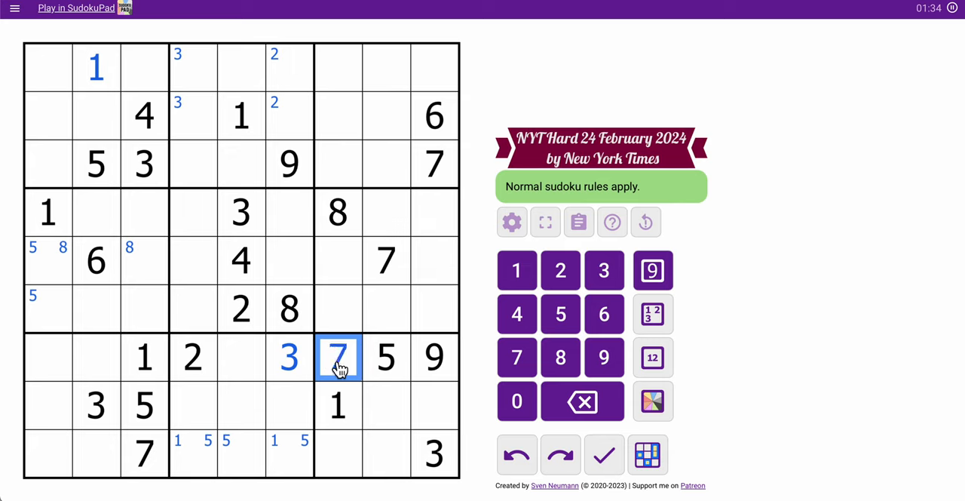
{"action": "left_click", "coordinate": [387, 260]}
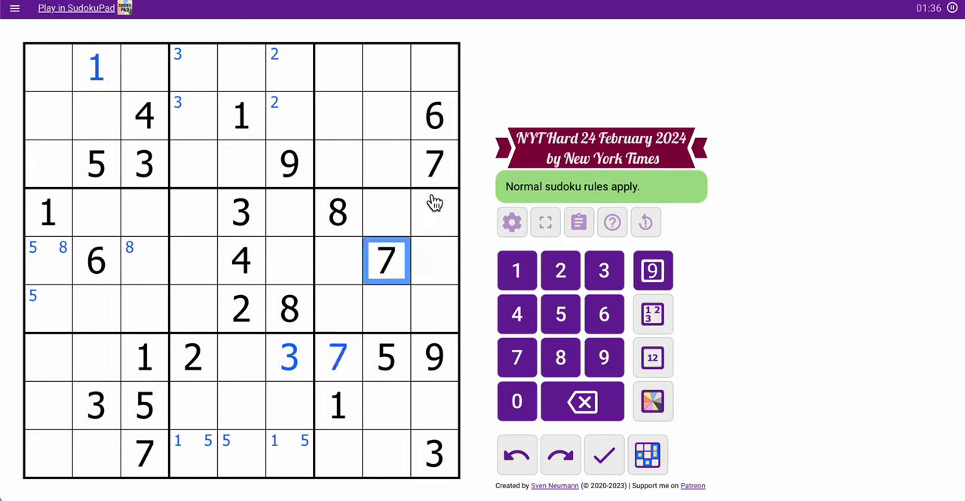
{"action": "left_click", "coordinate": [145, 452]}
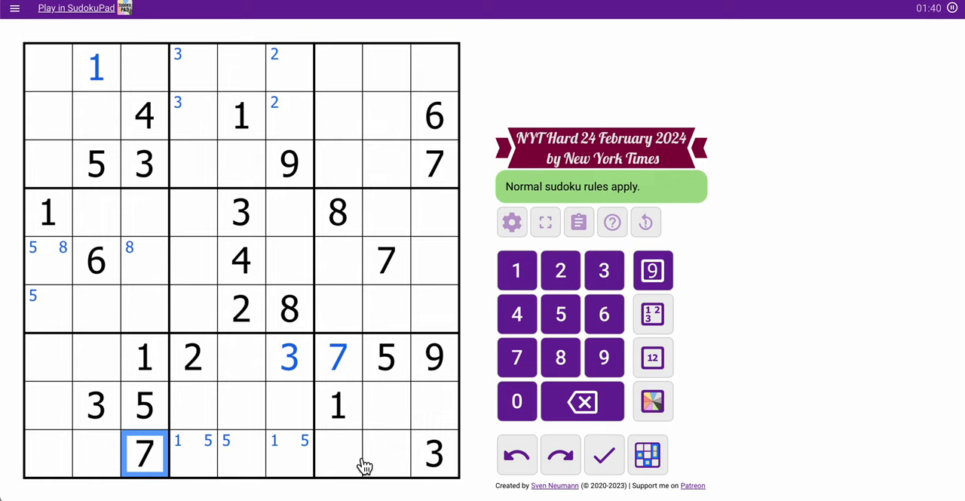
{"action": "left_click", "coordinate": [96, 68]}
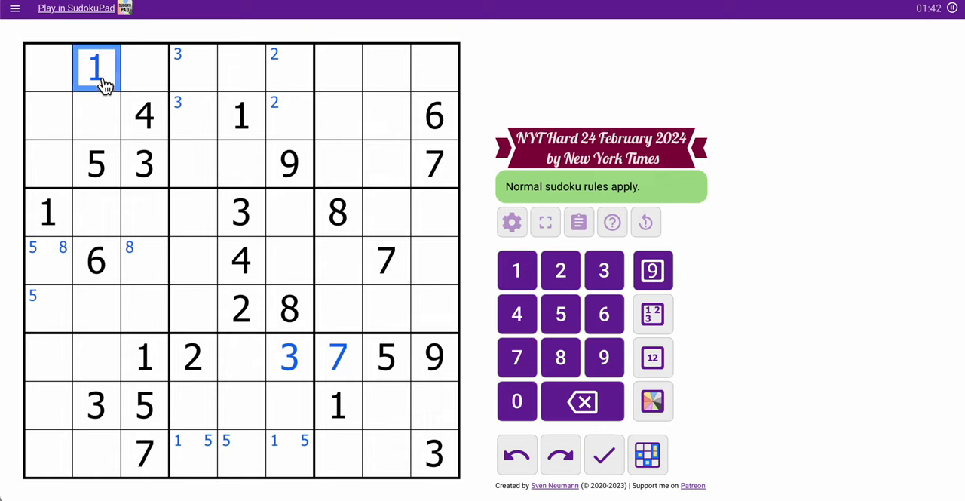
Place 1 in row 3, column 8 and pencil 1 into rows 5–6 of column 9.
{"action": "left_click", "coordinate": [338, 163]}
{"action": "type", "text": "1"}
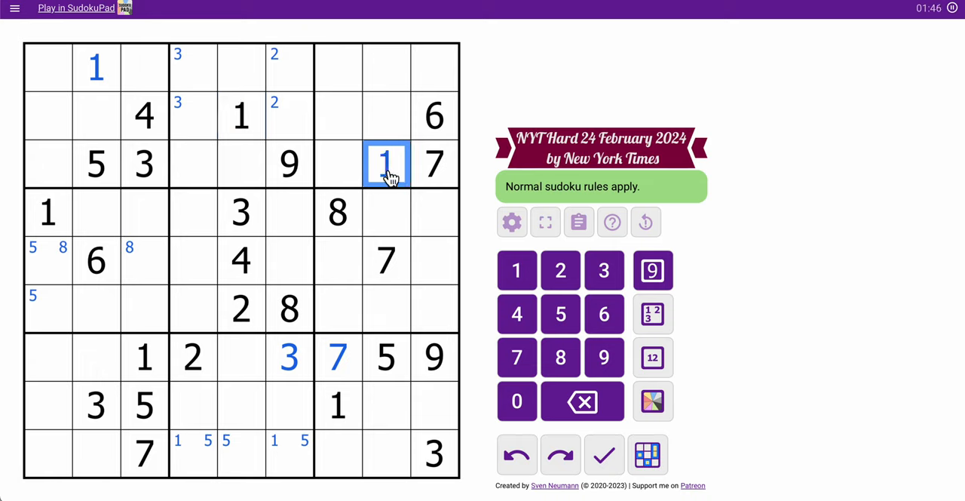
{"action": "mouse_move", "coordinate": [438, 187]}
{"action": "type", "text": "1"}
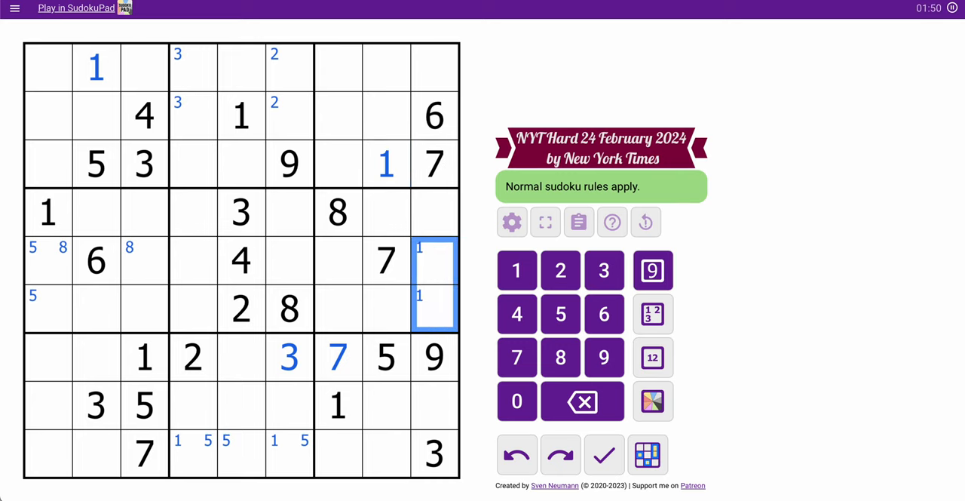
{"action": "mouse_move", "coordinate": [324, 356]}
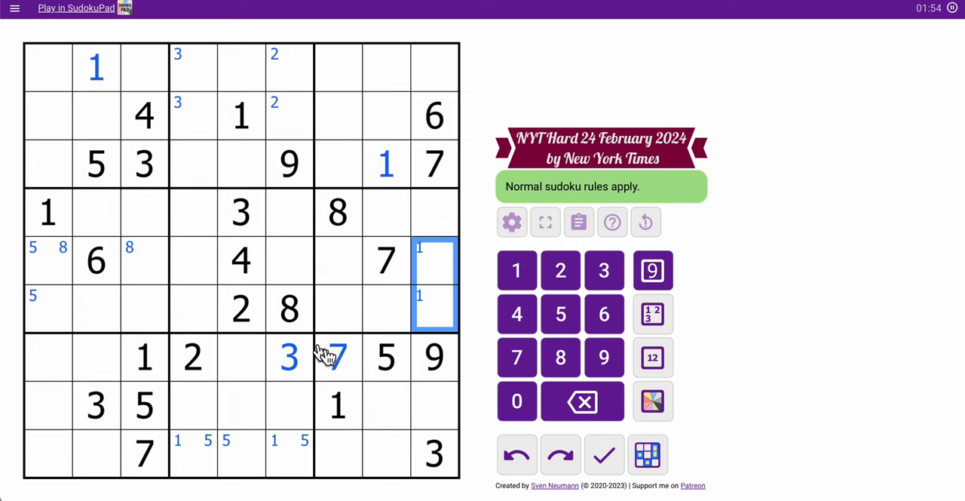
{"action": "left_click", "coordinate": [289, 357]}
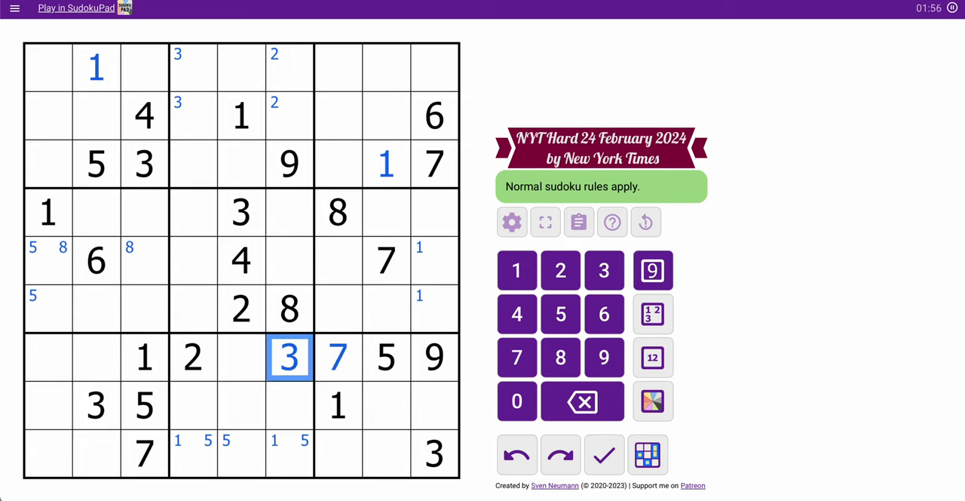
{"action": "left_click", "coordinate": [386, 260]}
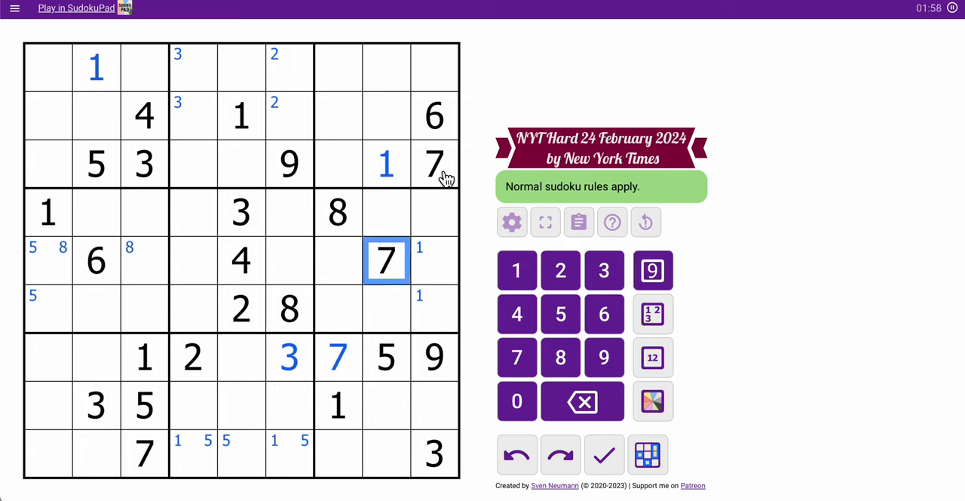
{"action": "left_click", "coordinate": [339, 357]}
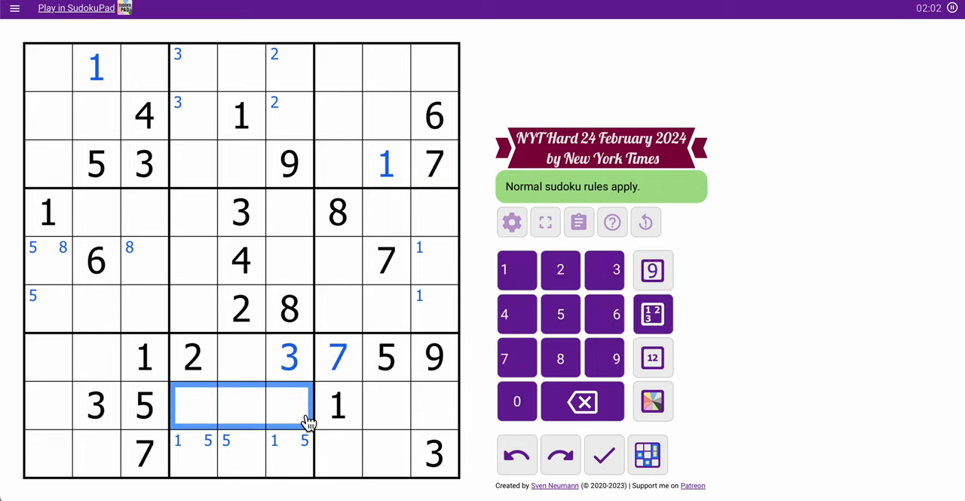
Pencil 7 into row 8, columns 4–6 and note centre candidates in box 9.
{"action": "left_click", "coordinate": [289, 357]}
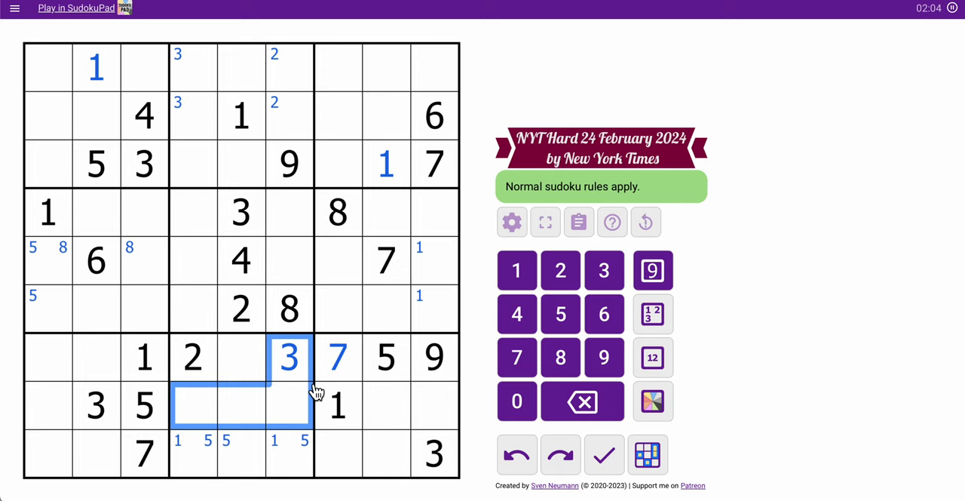
{"action": "left_click", "coordinate": [516, 357]}
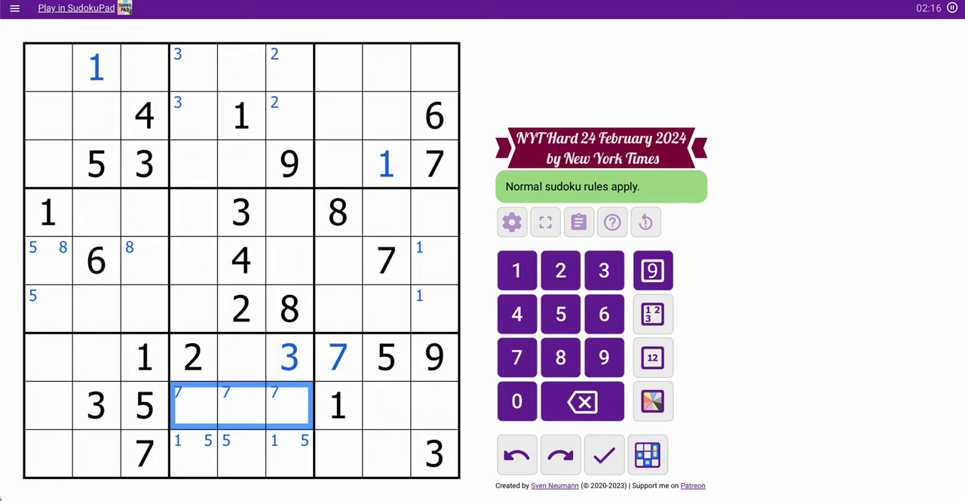
{"action": "mouse_move", "coordinate": [421, 466]}
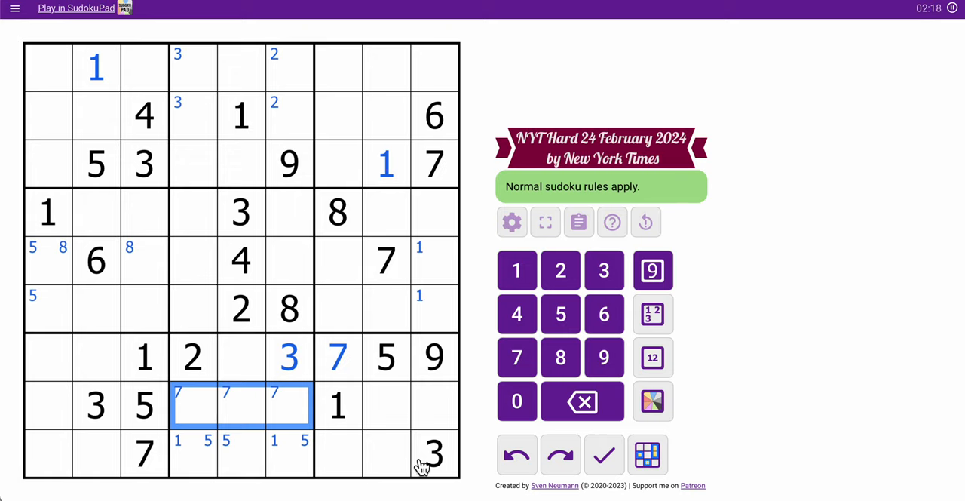
{"action": "left_click", "coordinate": [434, 405]}
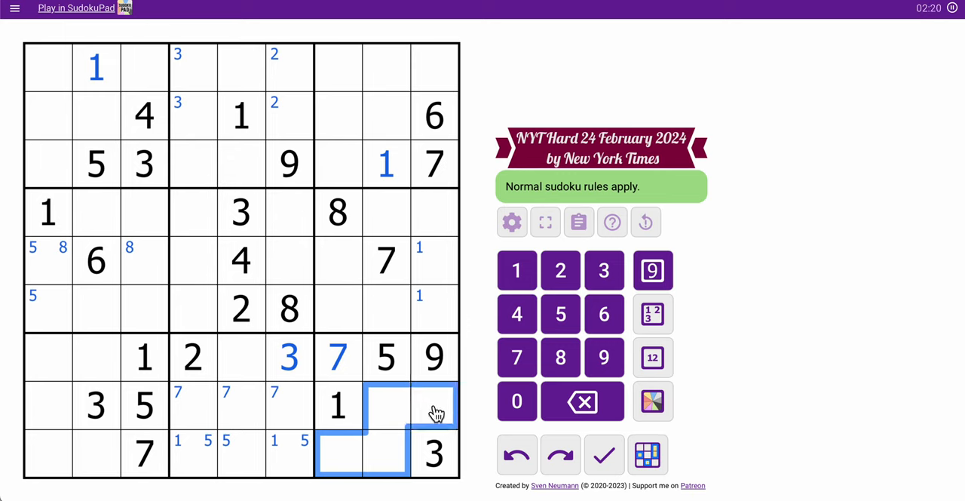
{"action": "left_click", "coordinate": [653, 357]}
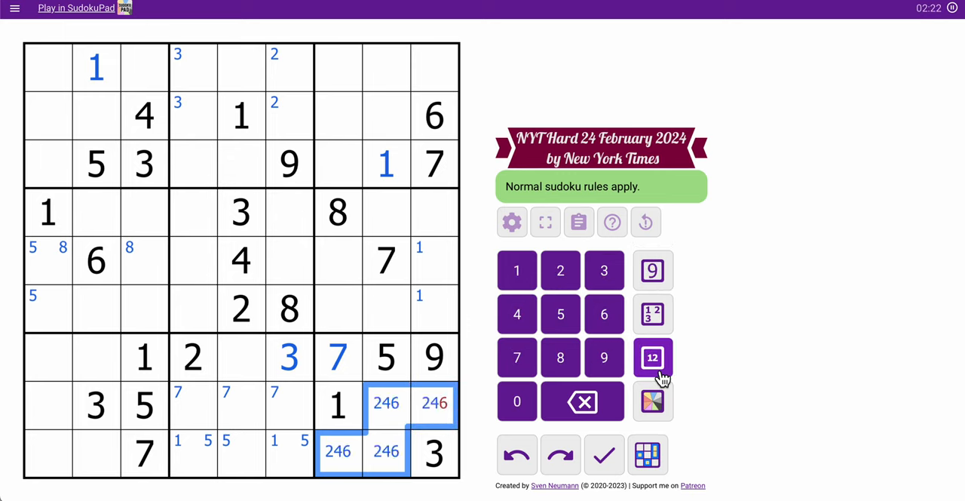
{"action": "left_click", "coordinate": [560, 358]}
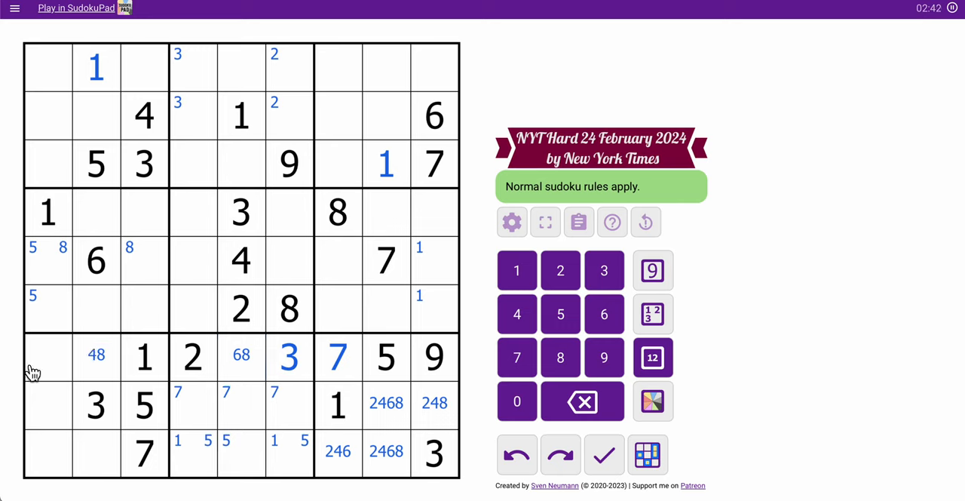
Note centre candidates in row 7 and column 1, and mark 6 in row 3, columns 4–5.
{"action": "left_click", "coordinate": [47, 356]}
{"action": "type", "text": "468"}
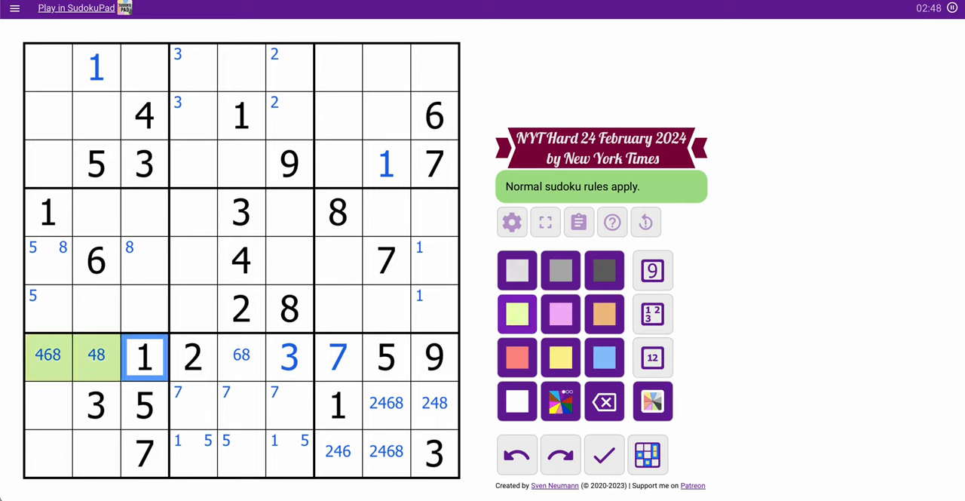
{"action": "left_click", "coordinate": [241, 356]}
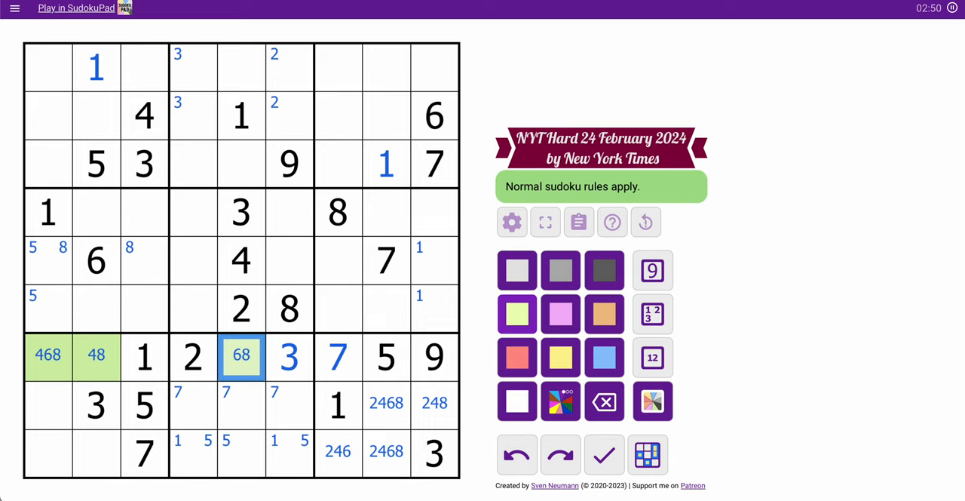
{"action": "left_click", "coordinate": [652, 357]}
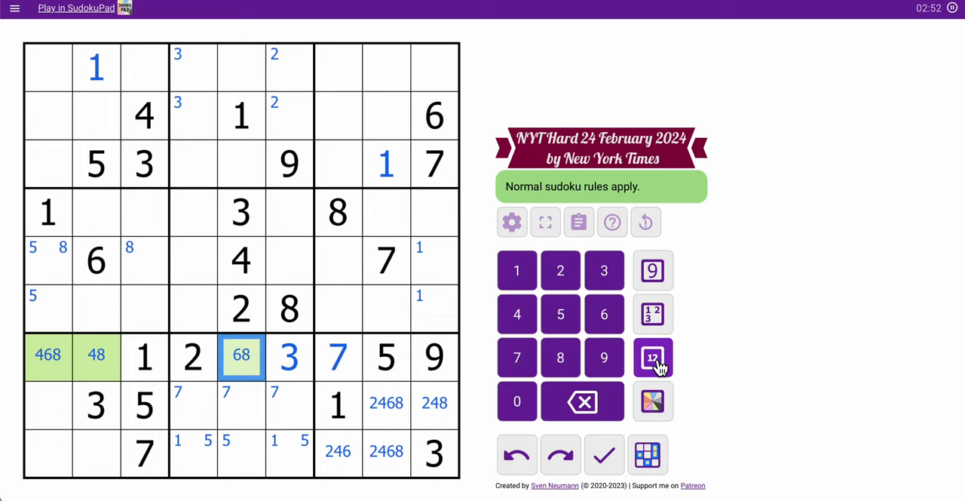
{"action": "mouse_move", "coordinate": [480, 385]}
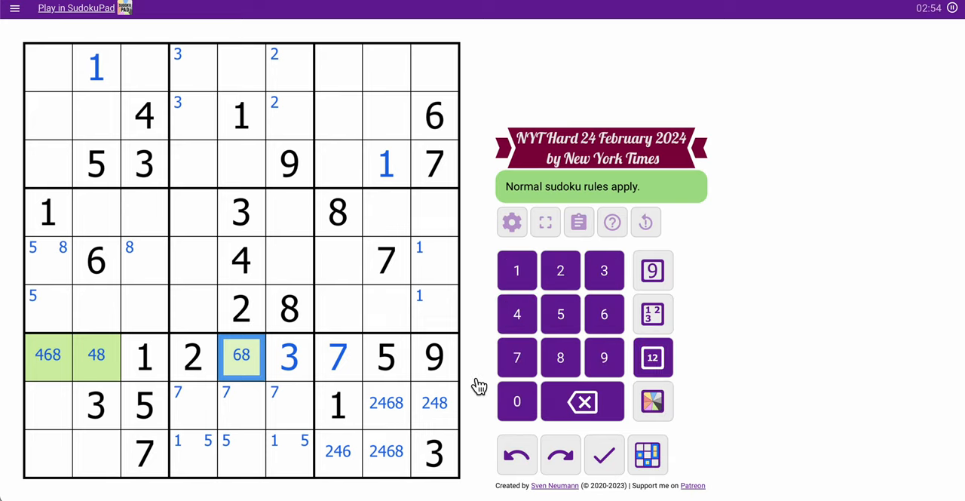
{"action": "mouse_move", "coordinate": [298, 362]}
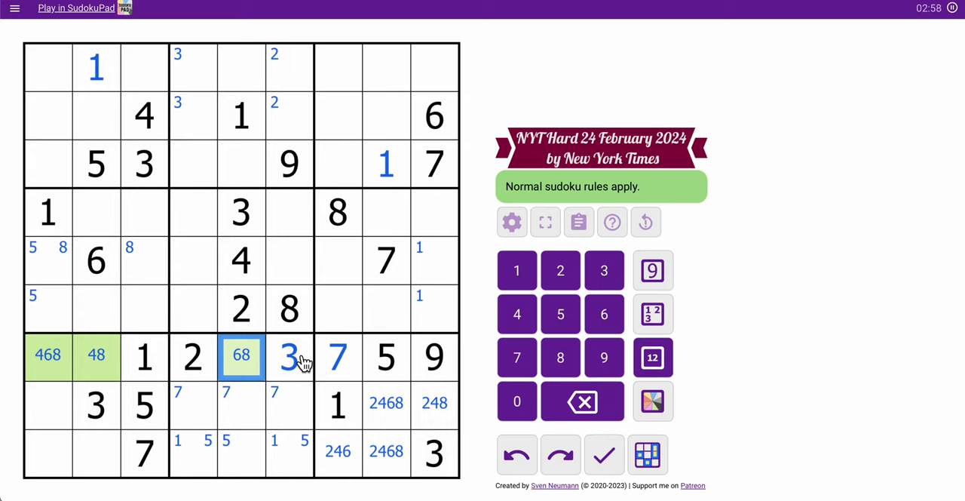
{"action": "mouse_move", "coordinate": [90, 347]}
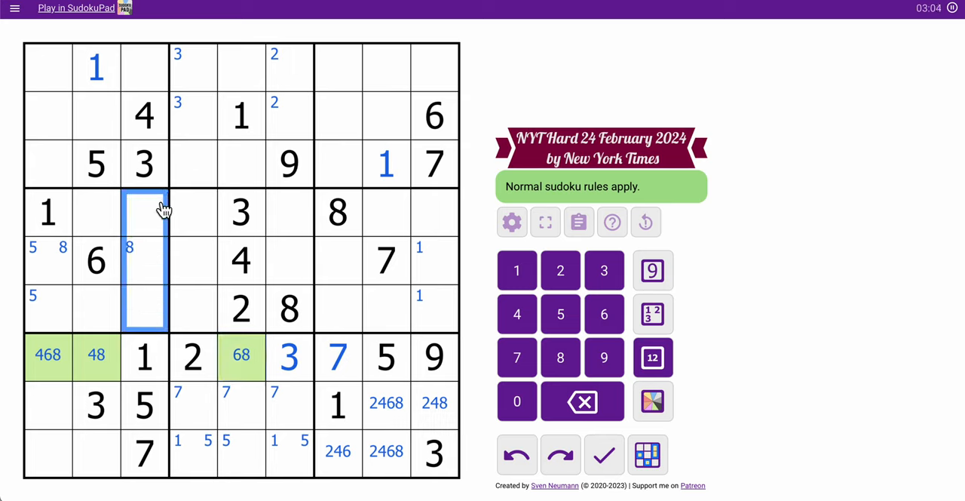
{"action": "left_click", "coordinate": [144, 68]}
{"action": "type", "text": "6"}
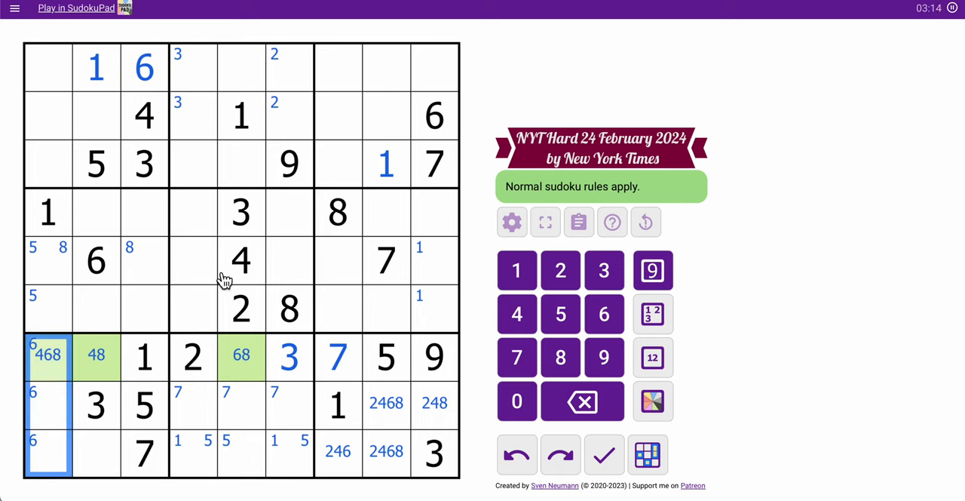
{"action": "left_click", "coordinate": [144, 67]}
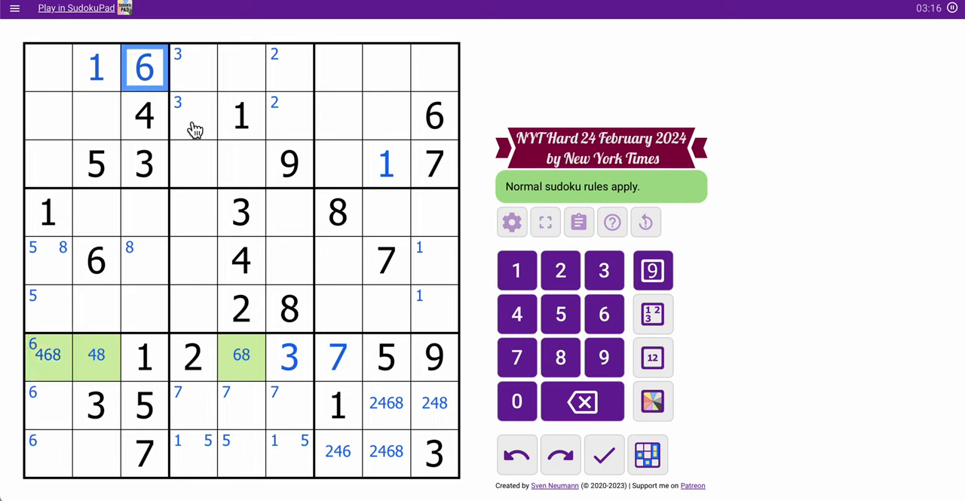
{"action": "left_click", "coordinate": [194, 116]}
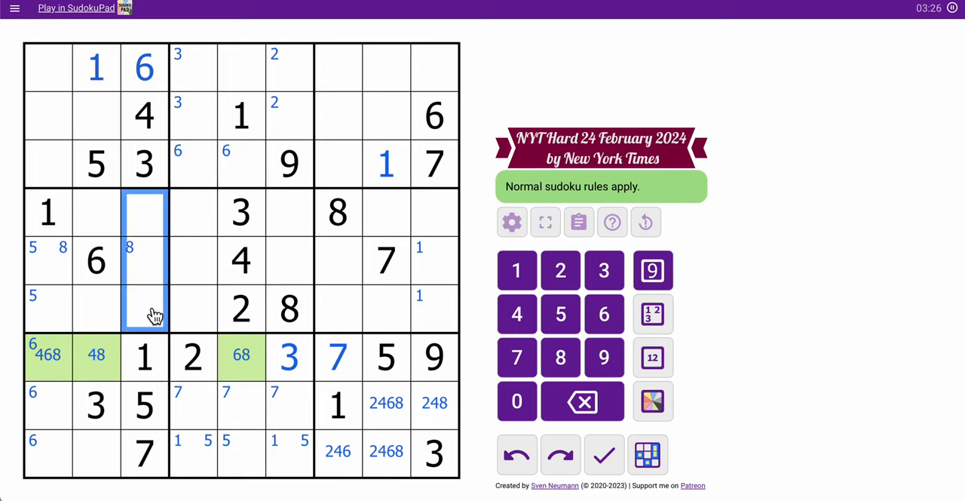
Place 9, 2 and 8 in rows 6, 4 and 5 of column 3, removing r5c1's 8.
{"action": "left_click", "coordinate": [145, 309]}
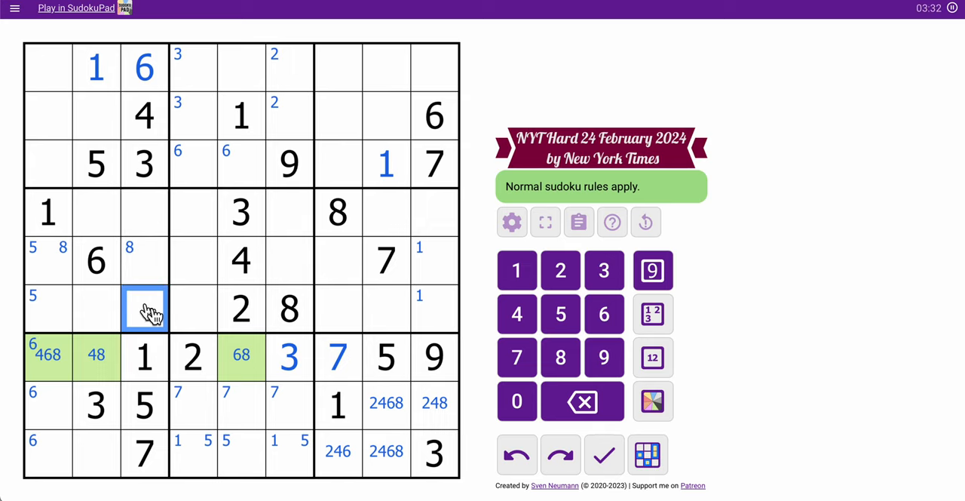
{"action": "left_click", "coordinate": [653, 270]}
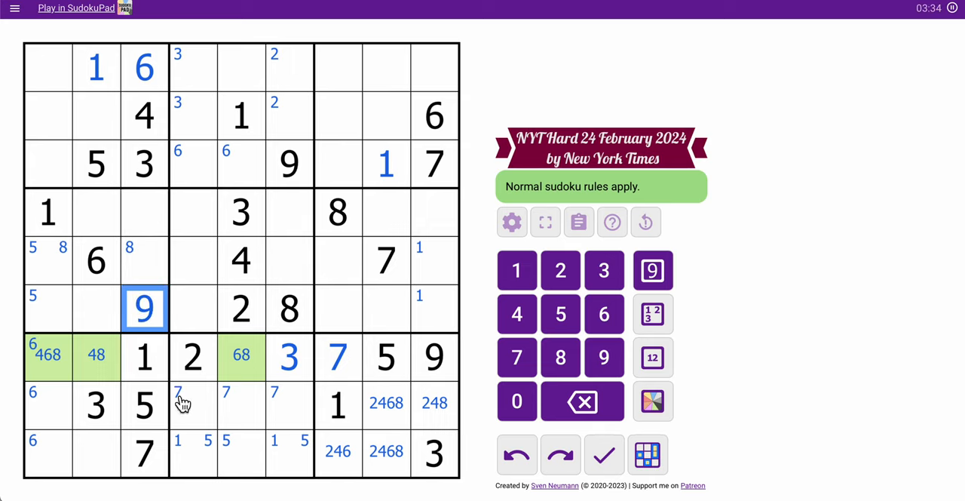
{"action": "left_click", "coordinate": [144, 212]}
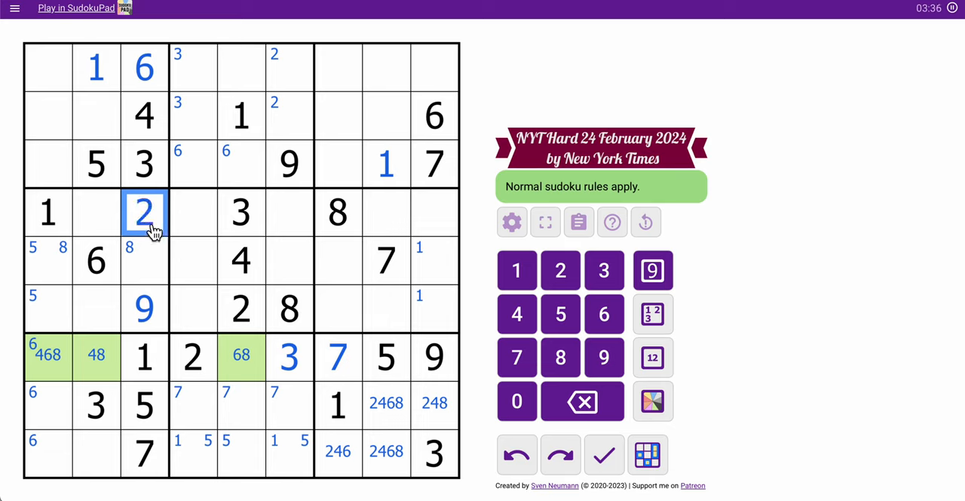
{"action": "left_click", "coordinate": [144, 260]}
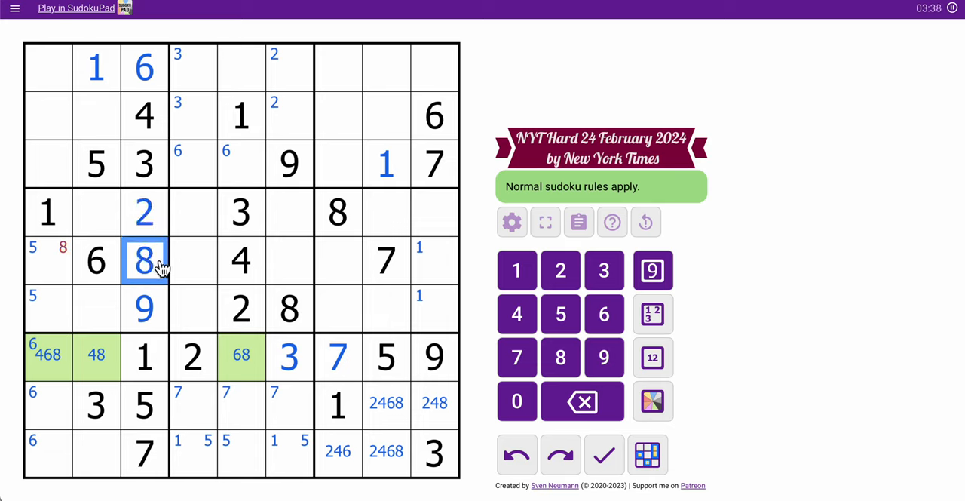
{"action": "left_click", "coordinate": [48, 260]}
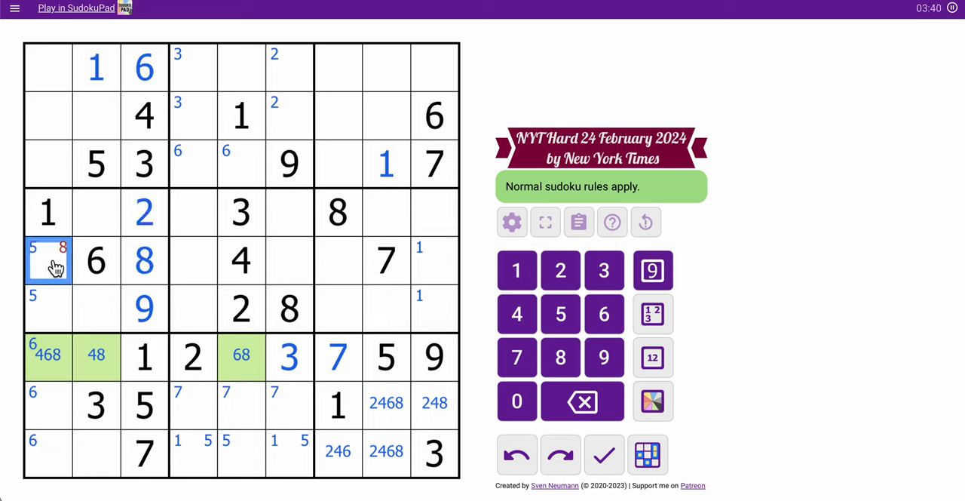
{"action": "left_click", "coordinate": [583, 400]}
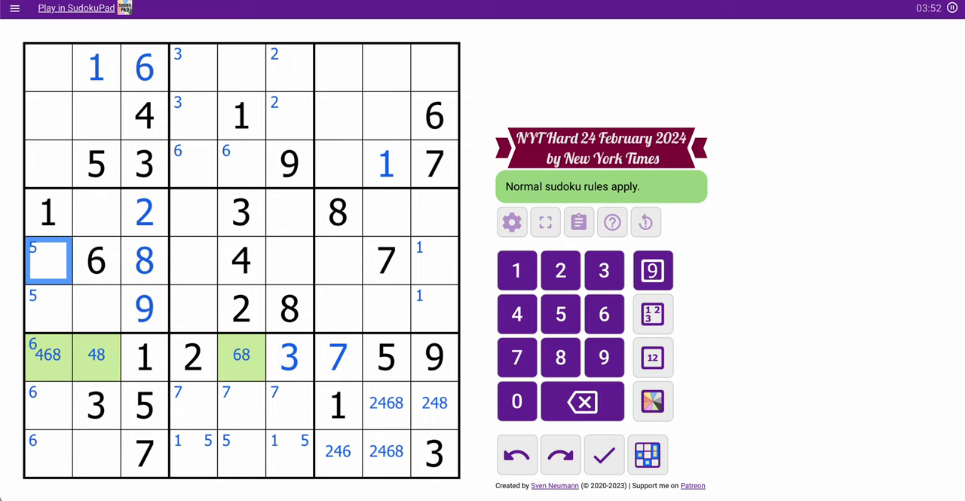
Pencil 35, 47 and 29 pairs into columns 1–2 and place 4, 8, 6 in row 7.
{"action": "left_click", "coordinate": [652, 356]}
{"action": "type", "text": "35"}
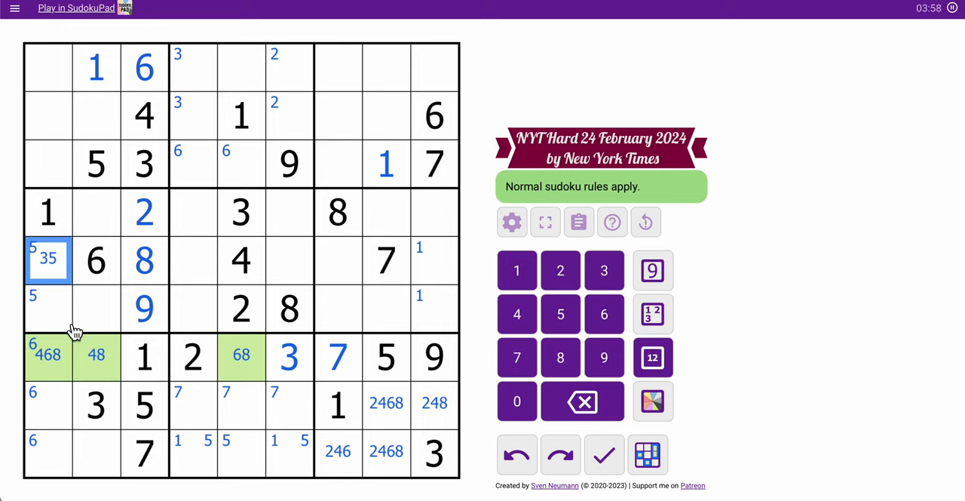
{"action": "left_click", "coordinate": [96, 212]}
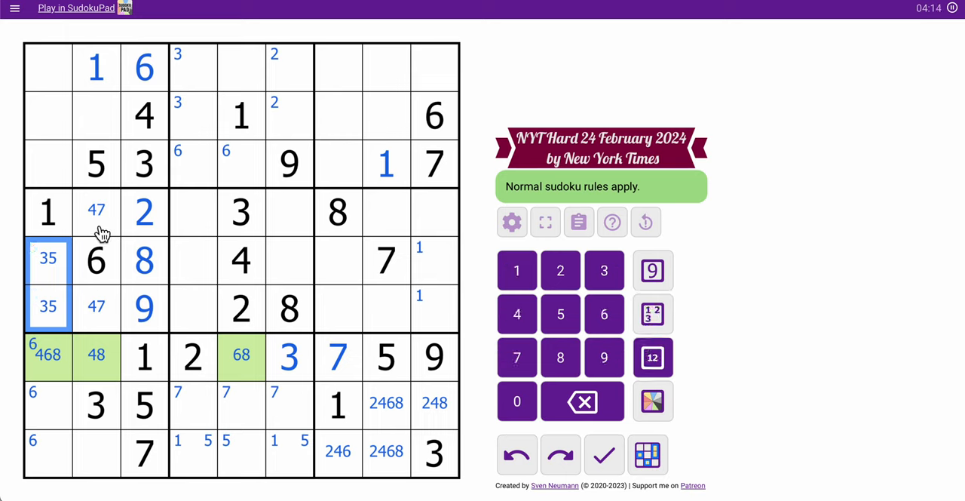
{"action": "left_click", "coordinate": [97, 355]}
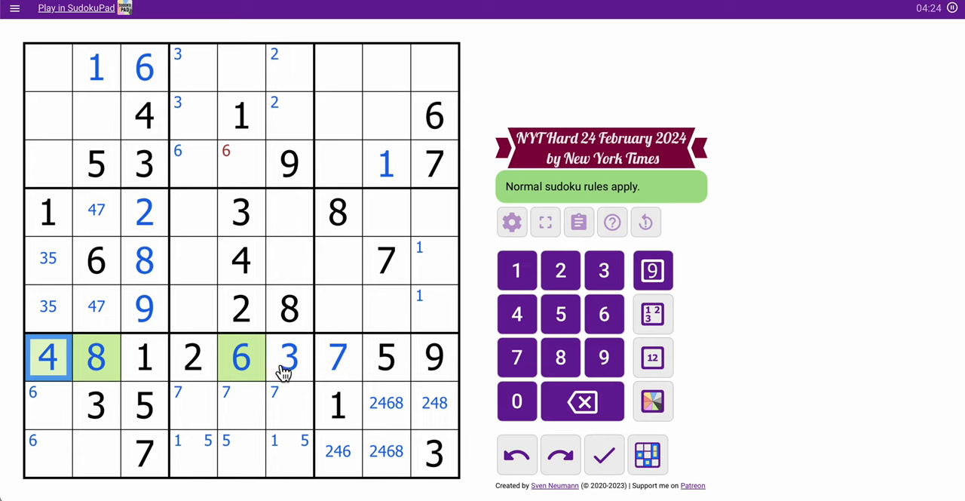
{"action": "left_click", "coordinate": [96, 116]}
{"action": "type", "text": "29"}
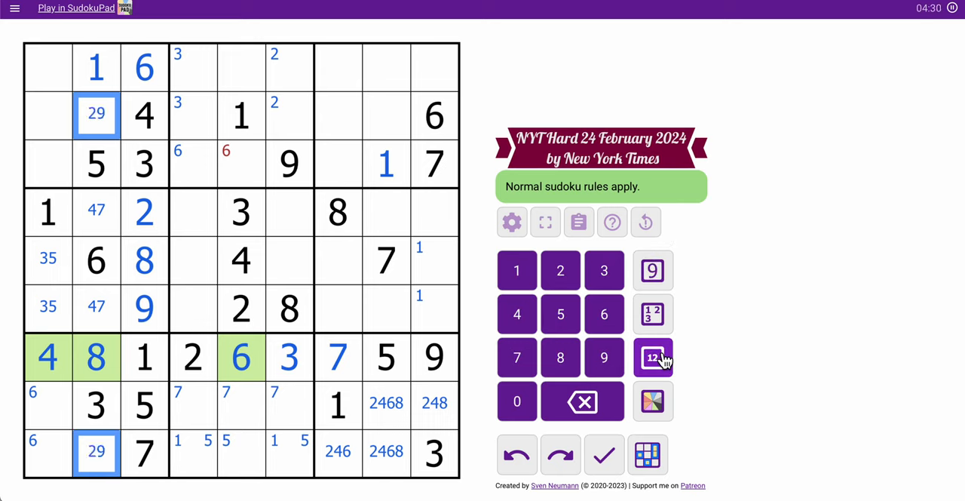
{"action": "left_click", "coordinate": [653, 357]}
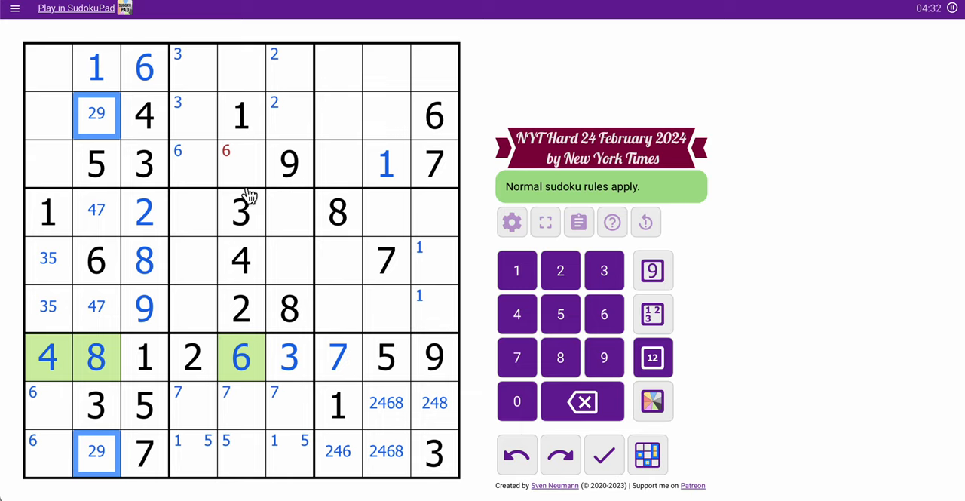
Place 6 in row 3, column 4 and in row 4, column 6.
{"action": "left_click", "coordinate": [193, 162]}
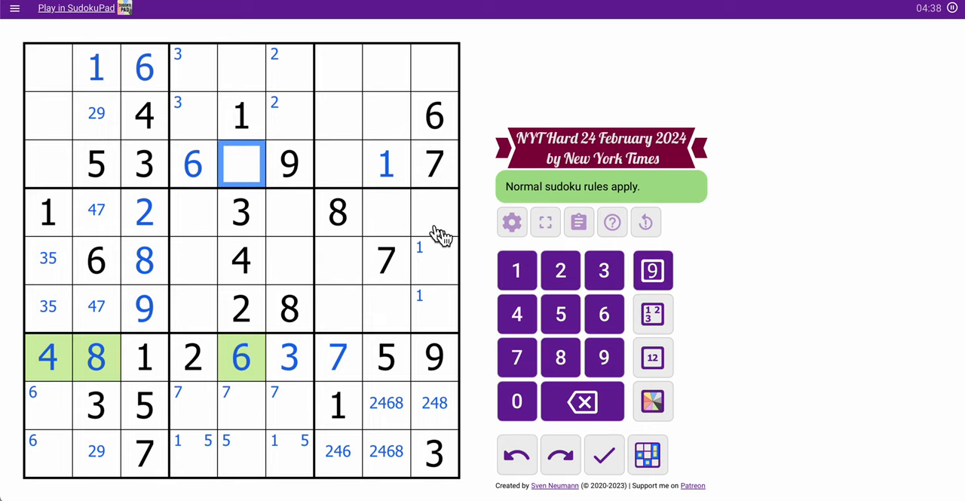
{"action": "mouse_move", "coordinate": [297, 254]}
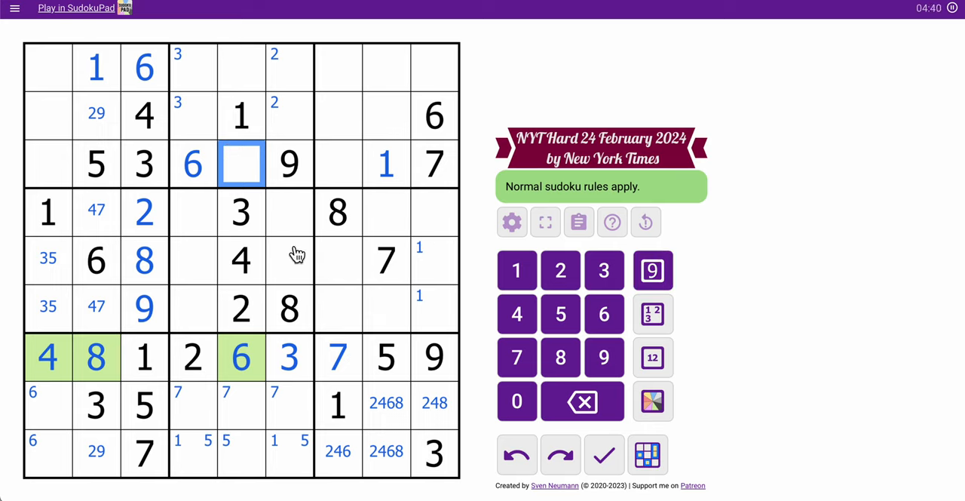
{"action": "left_click", "coordinate": [289, 212]}
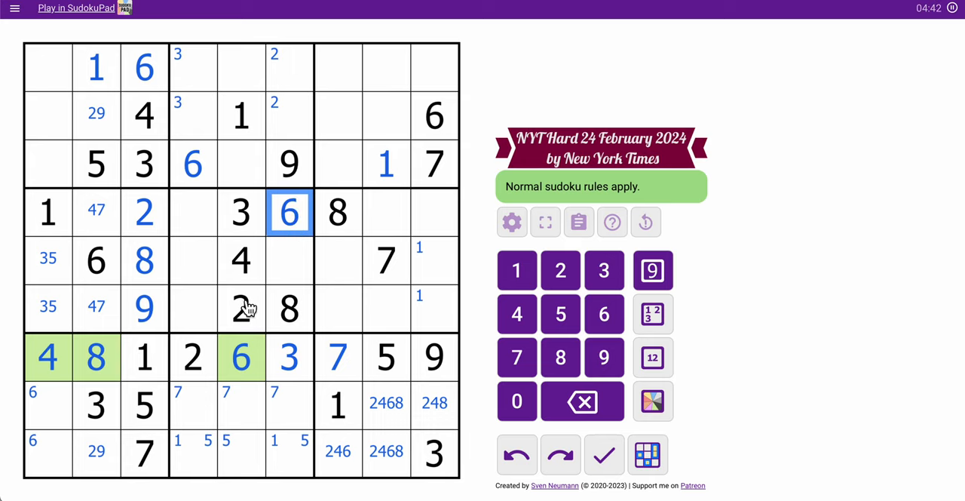
{"action": "left_click", "coordinate": [241, 356]}
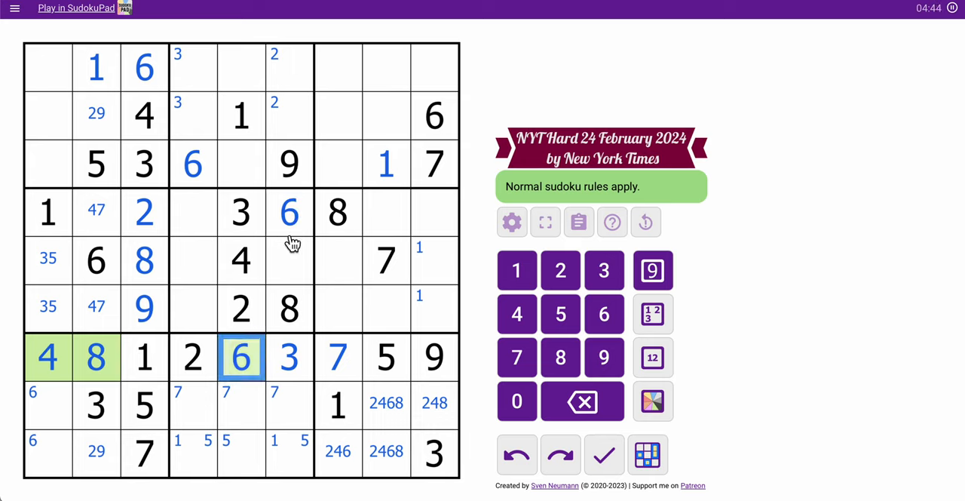
{"action": "left_click", "coordinate": [96, 260]}
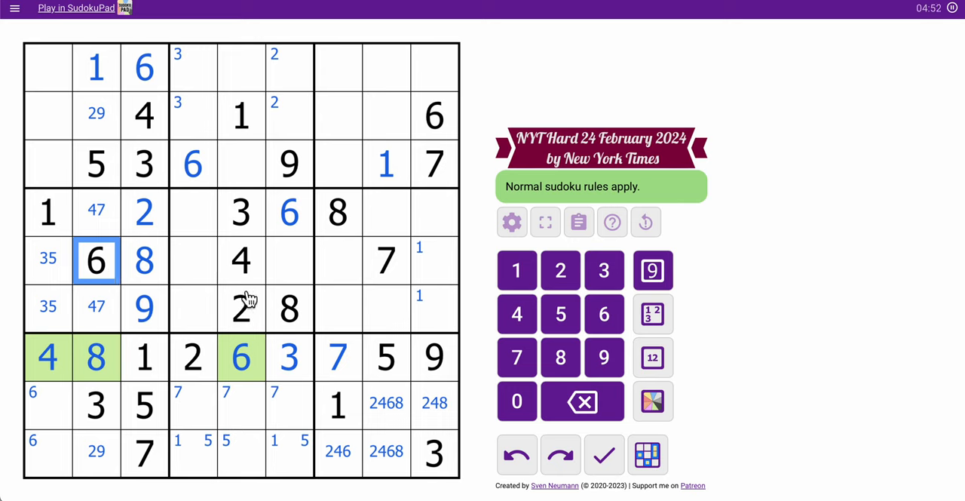
Corner-mark 9s, then centre-mark 579, 159, 157 in column 4 and 15 in row 5, column 6.
{"action": "left_click", "coordinate": [288, 260]}
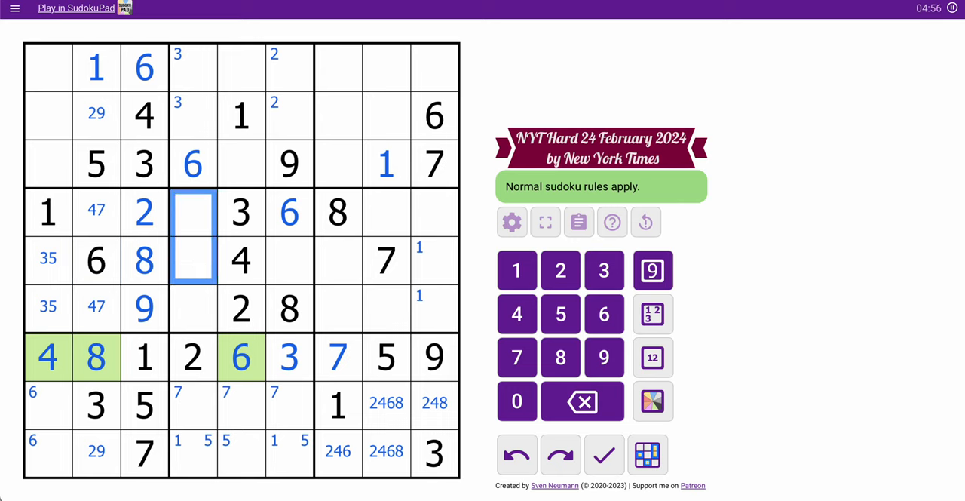
{"action": "left_click", "coordinate": [652, 270]}
{"action": "type", "text": " 9"}
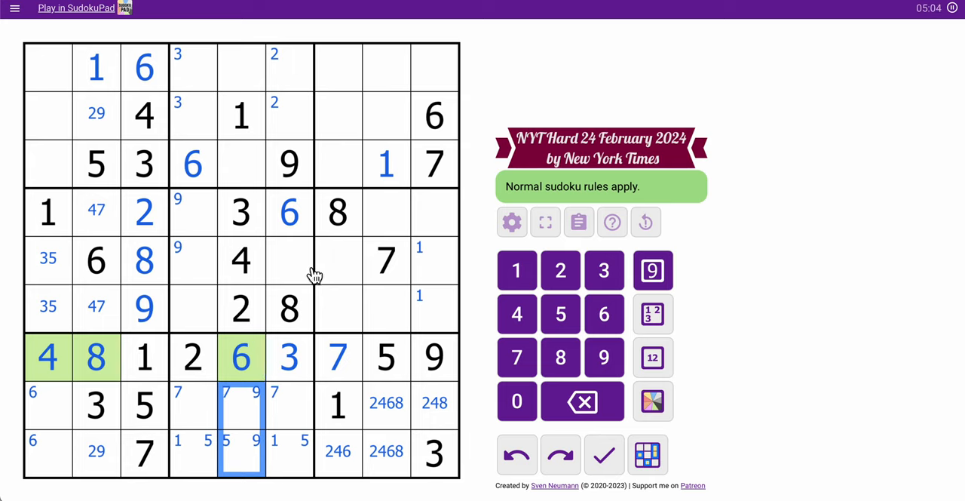
{"action": "mouse_move", "coordinate": [209, 222]}
{"action": "type", "text": "579"}
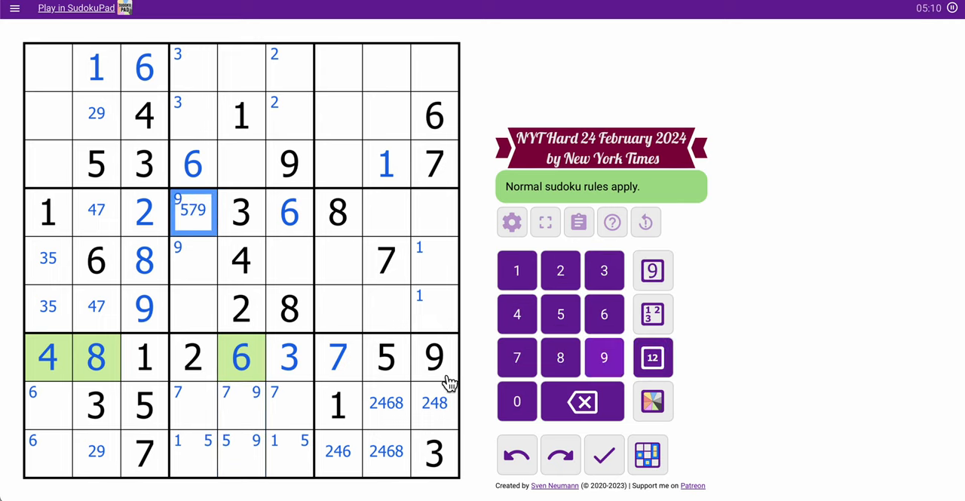
{"action": "left_click", "coordinate": [193, 260]}
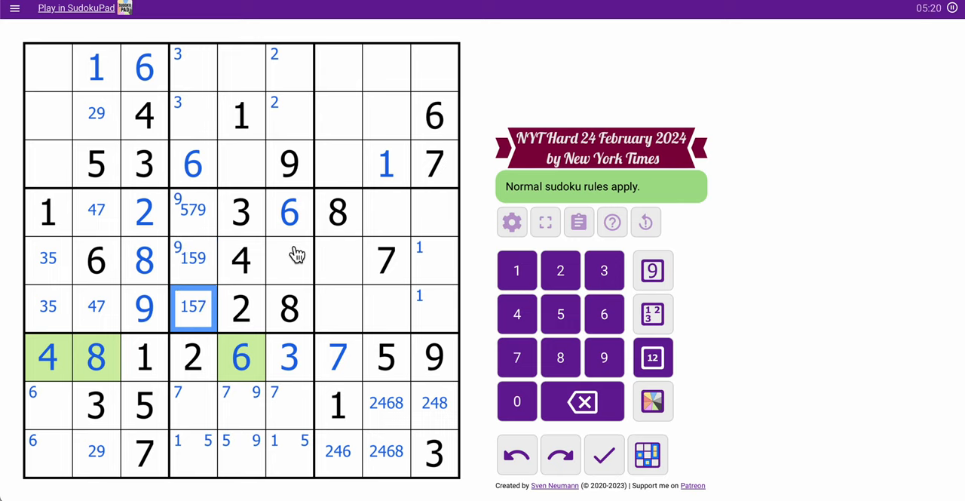
{"action": "left_click", "coordinate": [289, 260]}
{"action": "type", "text": "15"}
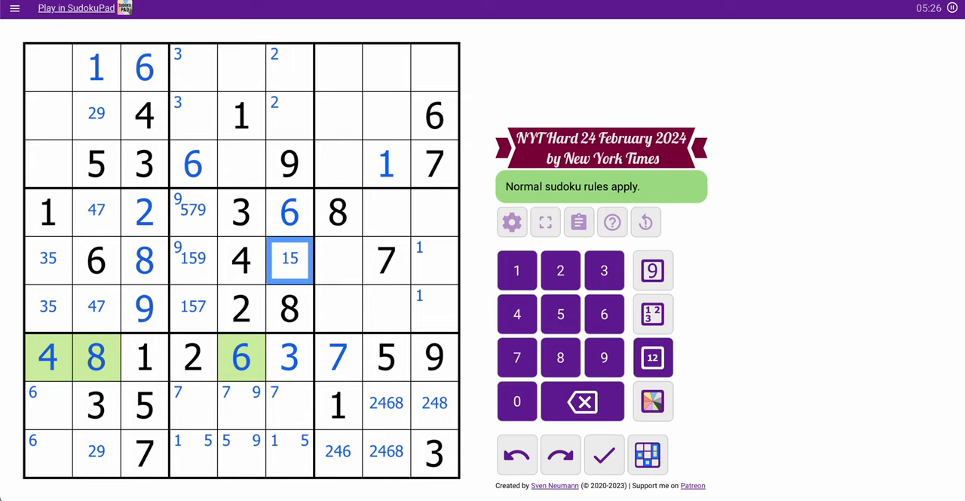
{"action": "left_click", "coordinate": [193, 261]}
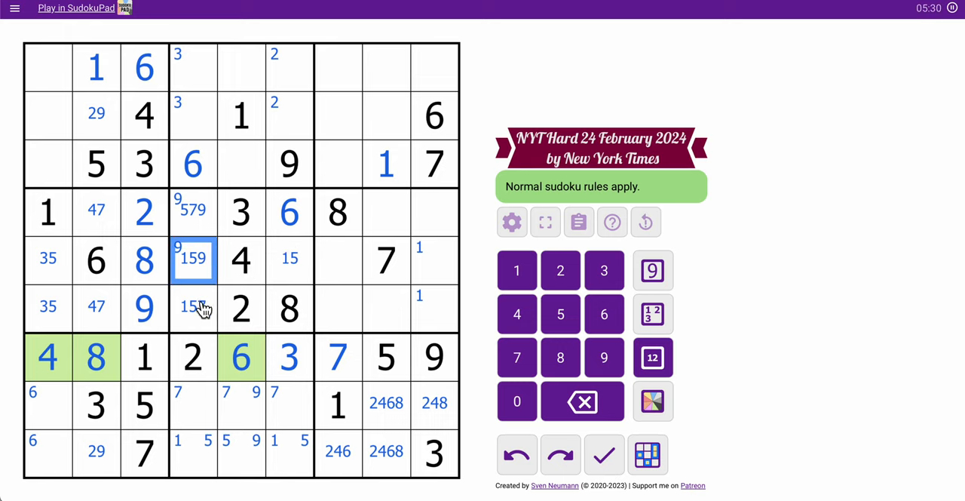
{"action": "left_click", "coordinate": [193, 307]}
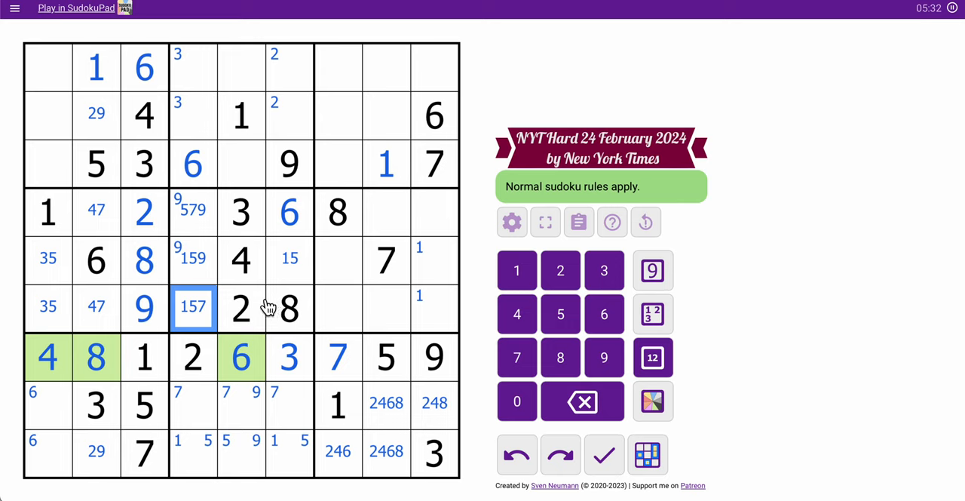
{"action": "left_click", "coordinate": [194, 211]}
{"action": "type", "text": "7 "}
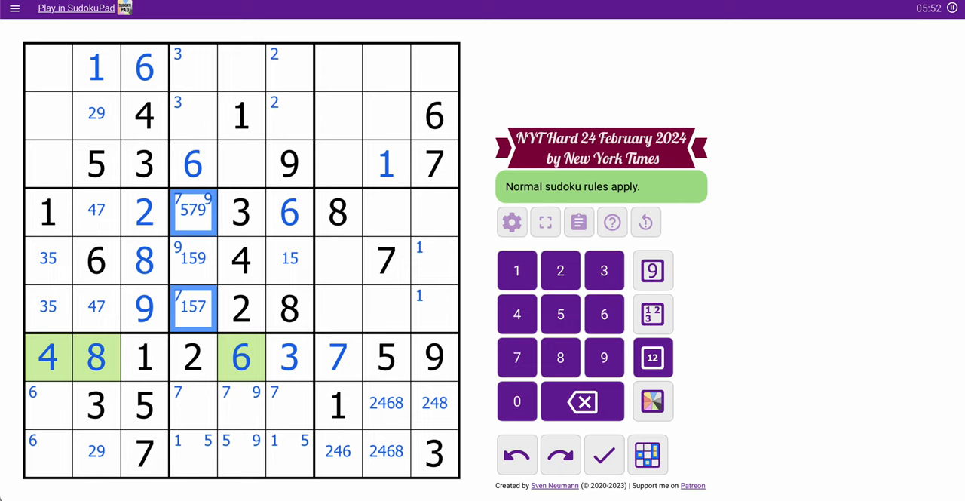
Place 8 and 2 in row 3, 2 in row 9, column 2, and 6 in row 9, column 7.
{"action": "left_click", "coordinate": [653, 357]}
{"action": "type", "text": "24"}
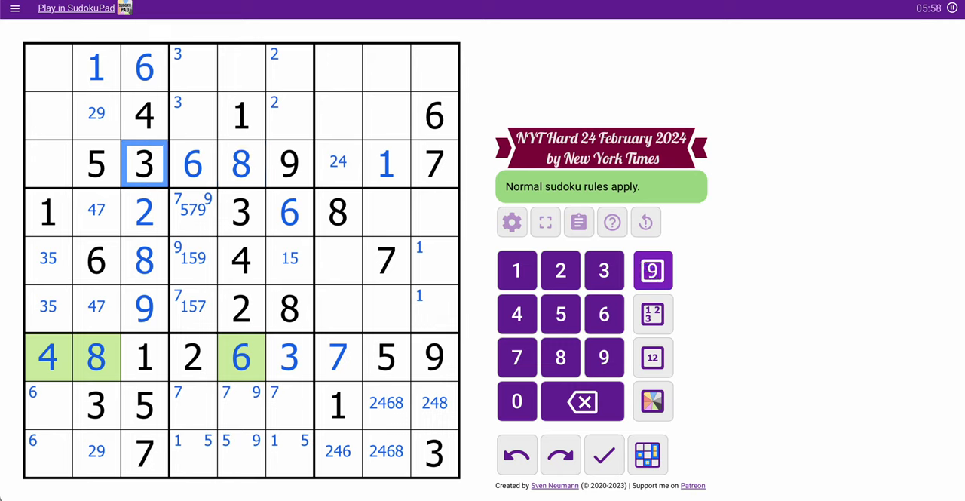
{"action": "left_click", "coordinate": [48, 164]}
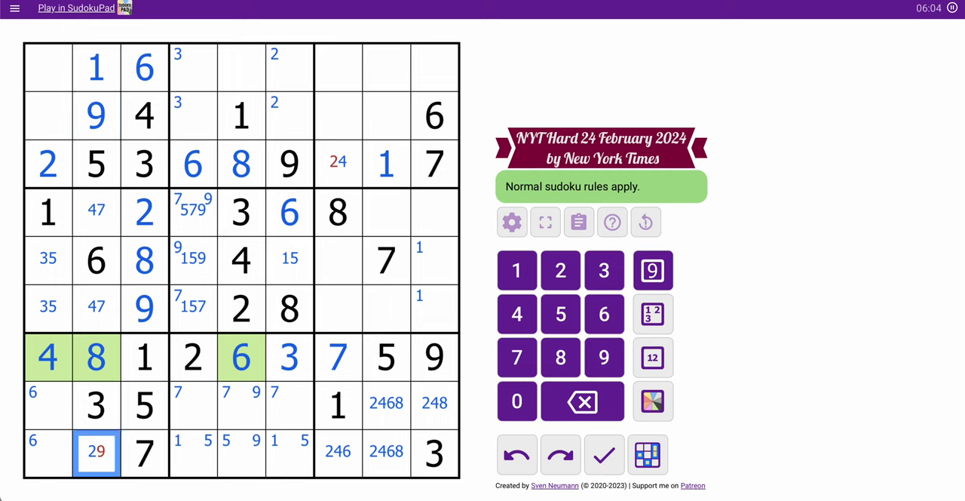
{"action": "left_click", "coordinate": [241, 164]}
{"action": "type", "text": "4"}
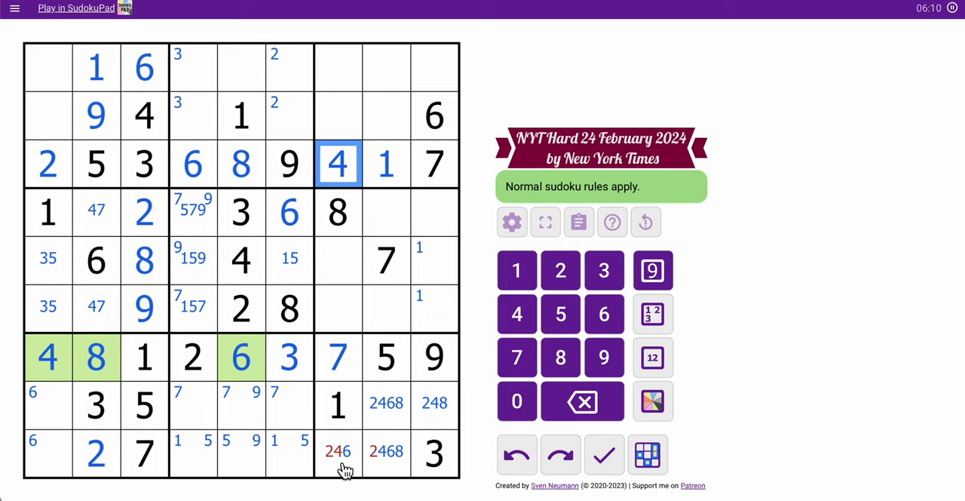
{"action": "left_click", "coordinate": [338, 453]}
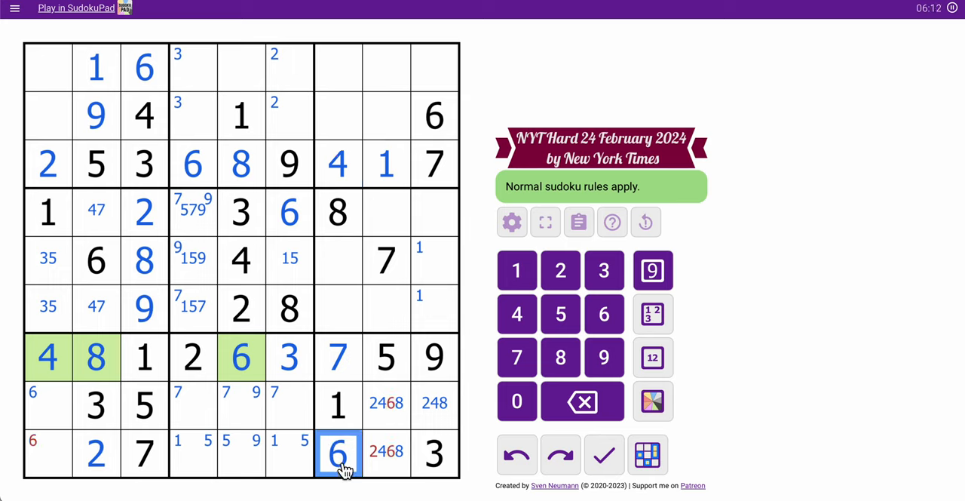
Clear column 8's 6 candidates and shade the 248/248/48 cells pink.
{"action": "left_click", "coordinate": [654, 357]}
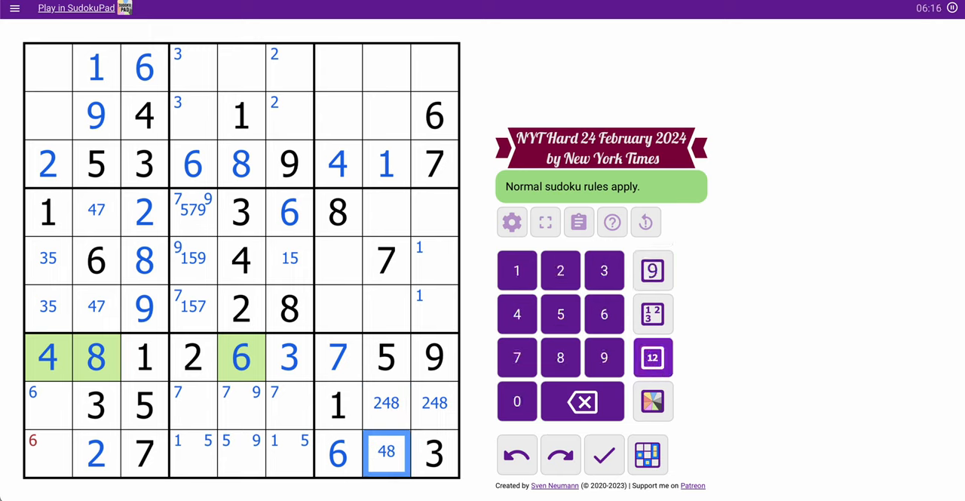
{"action": "left_click", "coordinate": [433, 402]}
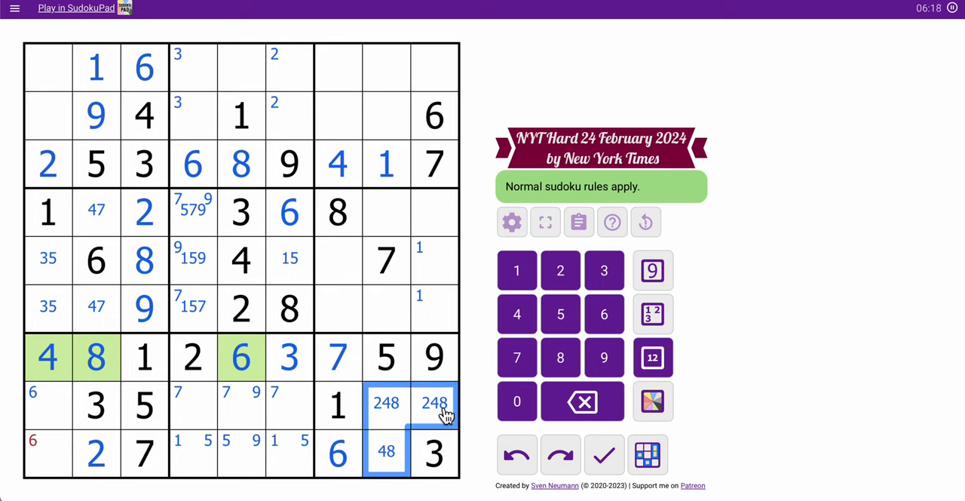
{"action": "left_click", "coordinate": [652, 401]}
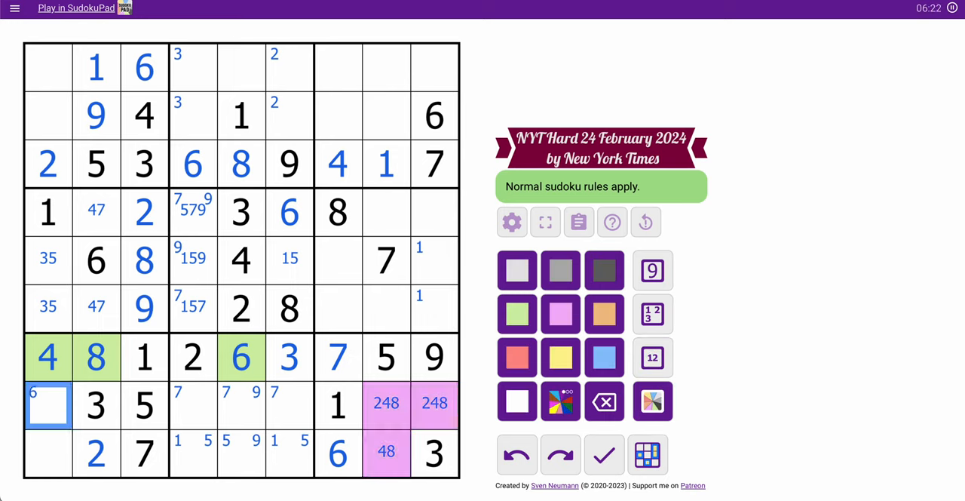
Place 6 and 9 at the bottom of column 1 and 9 in row 8, column 5.
{"action": "left_click", "coordinate": [651, 270]}
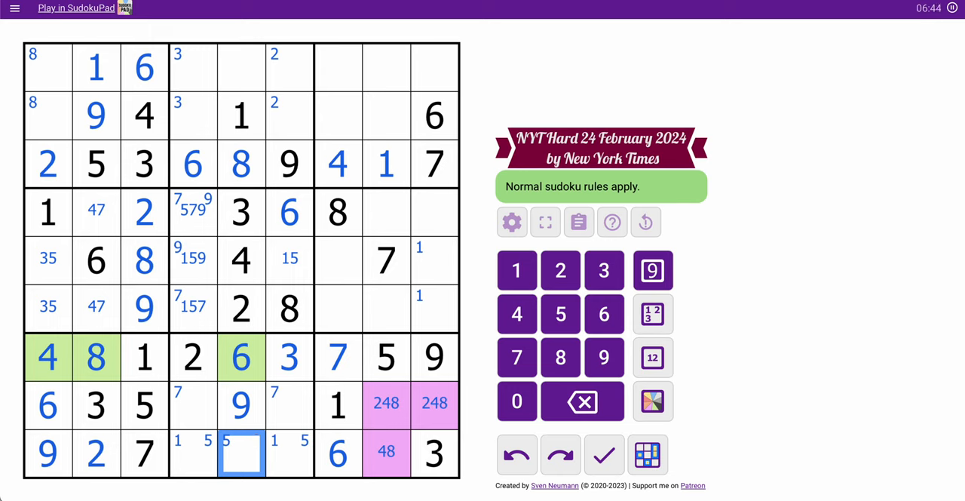
{"action": "mouse_move", "coordinate": [101, 58]}
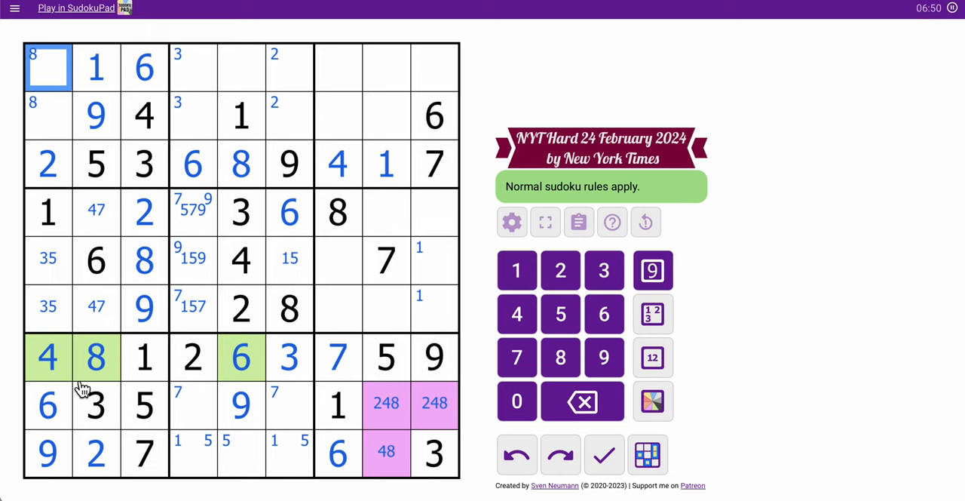
{"action": "mouse_move", "coordinate": [108, 428]}
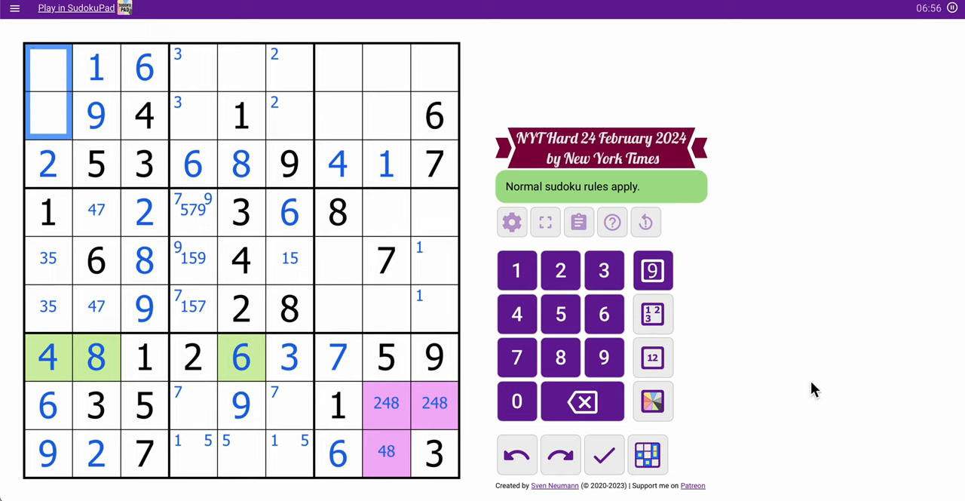
{"action": "left_click", "coordinate": [652, 358]}
{"action": "type", "text": "78"}
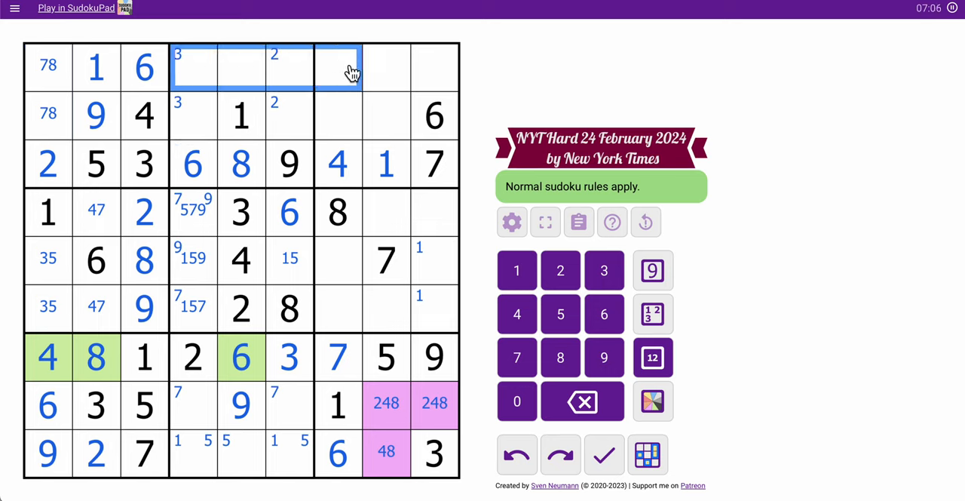
Pencil 78 atop column 1, then place 8 and 7 there and 7 and 5 in column 5.
{"action": "left_click", "coordinate": [242, 453]}
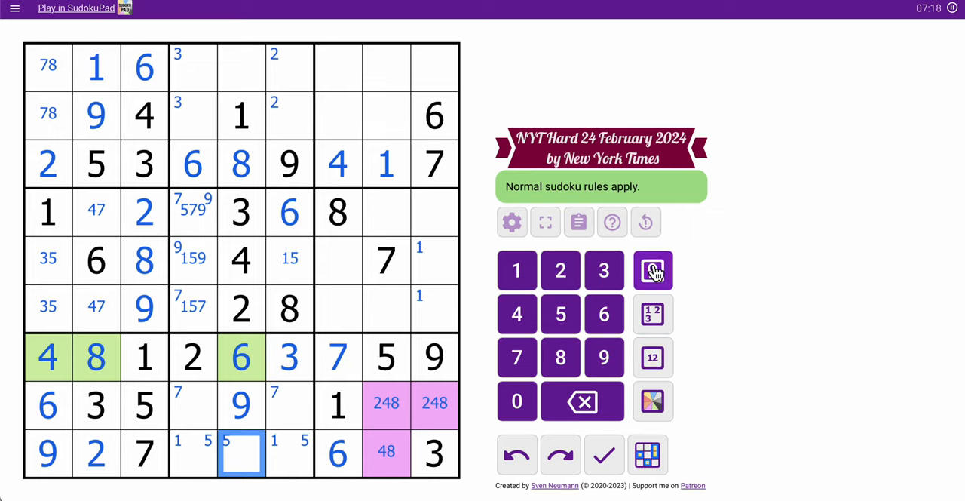
{"action": "left_click", "coordinate": [561, 314]}
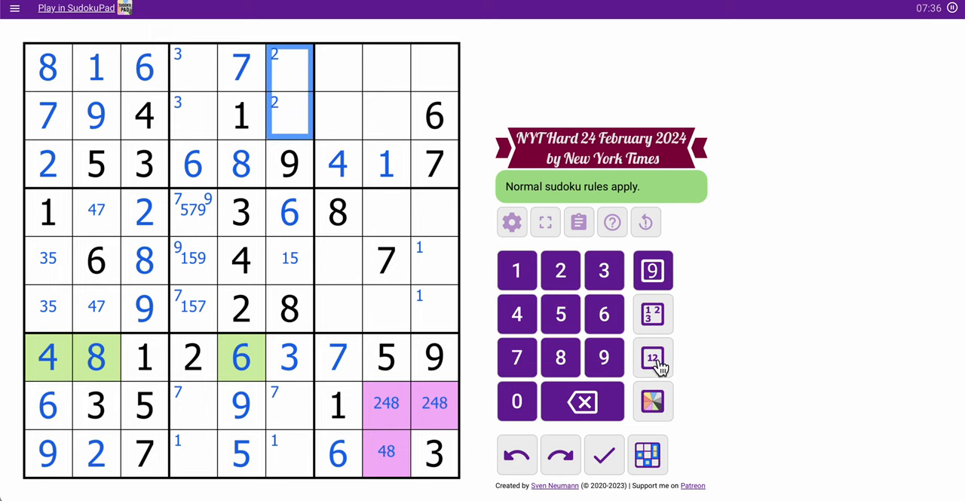
{"action": "left_click", "coordinate": [652, 356]}
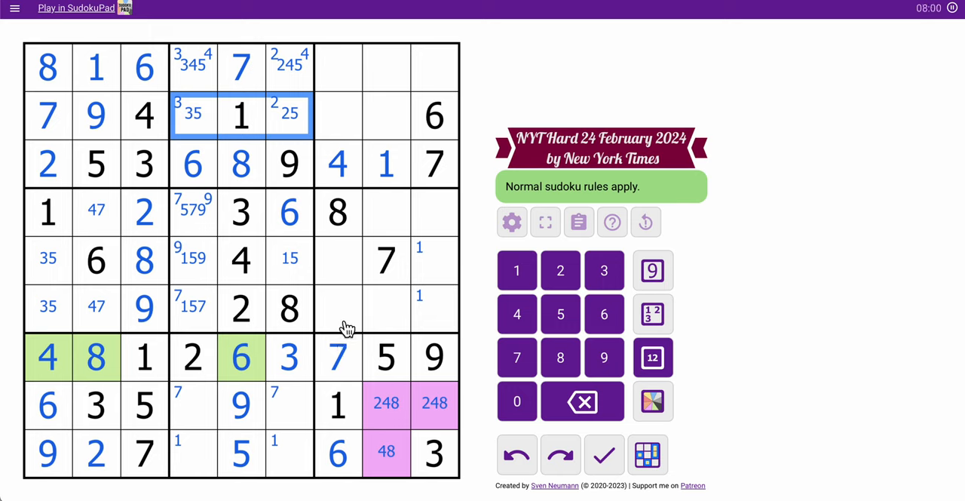
{"action": "mouse_move", "coordinate": [386, 298]}
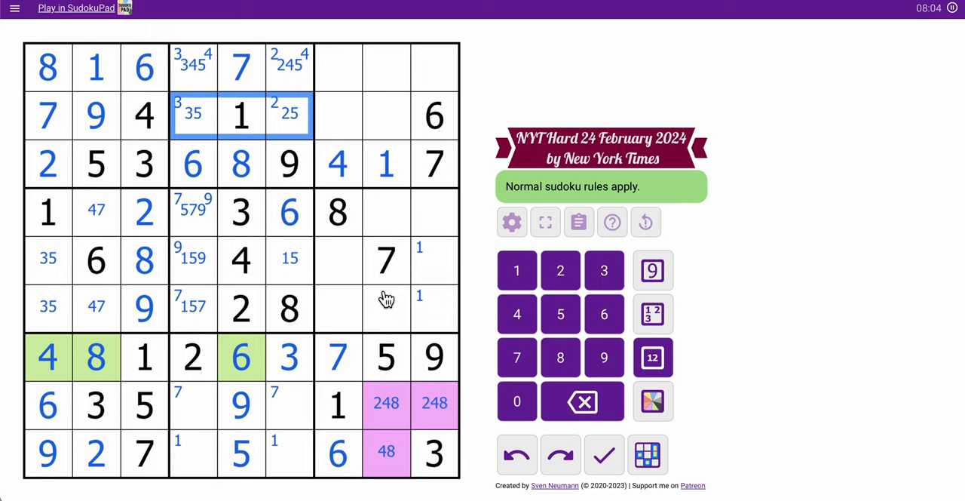
Pencil top-box candidates, note 35 in r6c7, trim r6c4 to 17, and remove a trial 4.
{"action": "left_click", "coordinate": [339, 308]}
{"action": "type", "text": "35"}
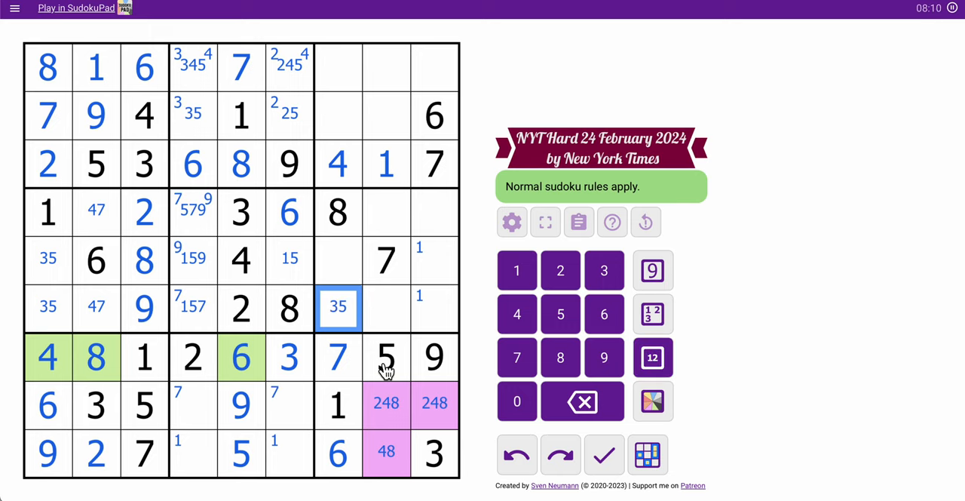
{"action": "left_click", "coordinate": [193, 307]}
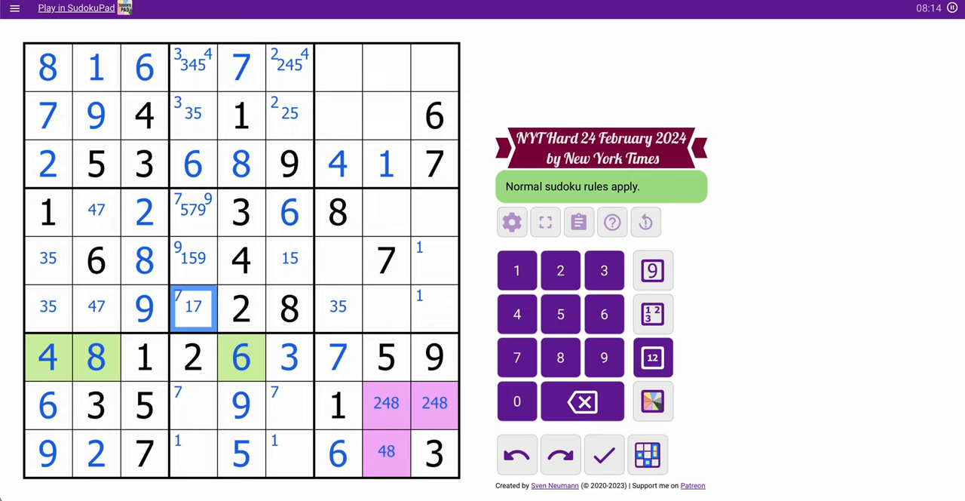
{"action": "left_click", "coordinate": [386, 307]}
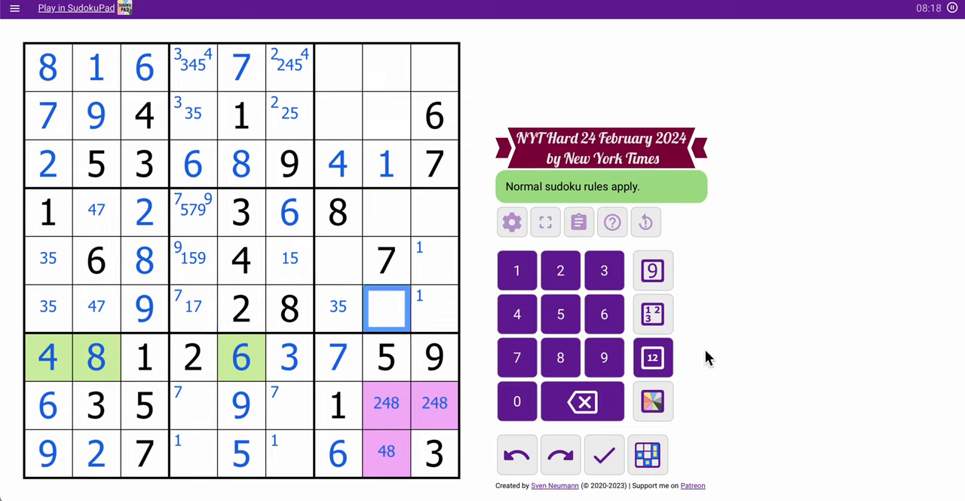
{"action": "left_click", "coordinate": [434, 307]}
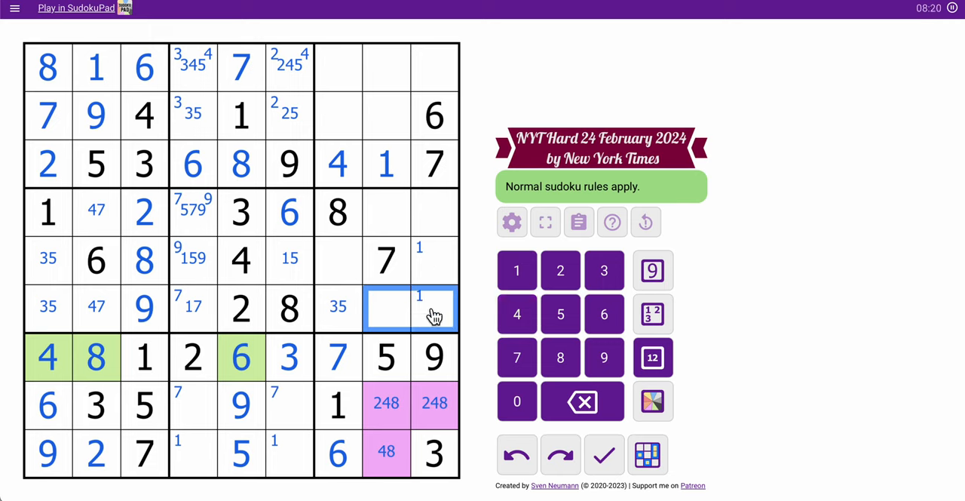
{"action": "left_click", "coordinate": [386, 307]}
{"action": "type", "text": "4"}
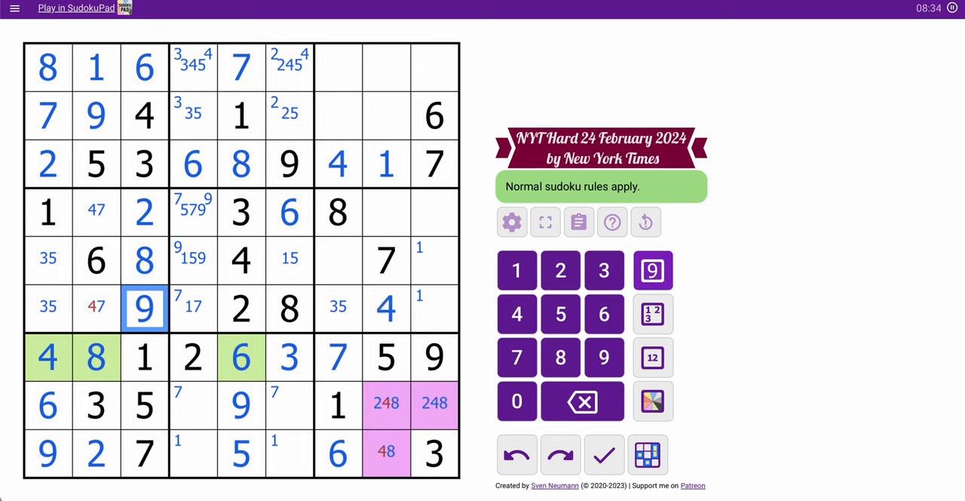
{"action": "left_click", "coordinate": [96, 308]}
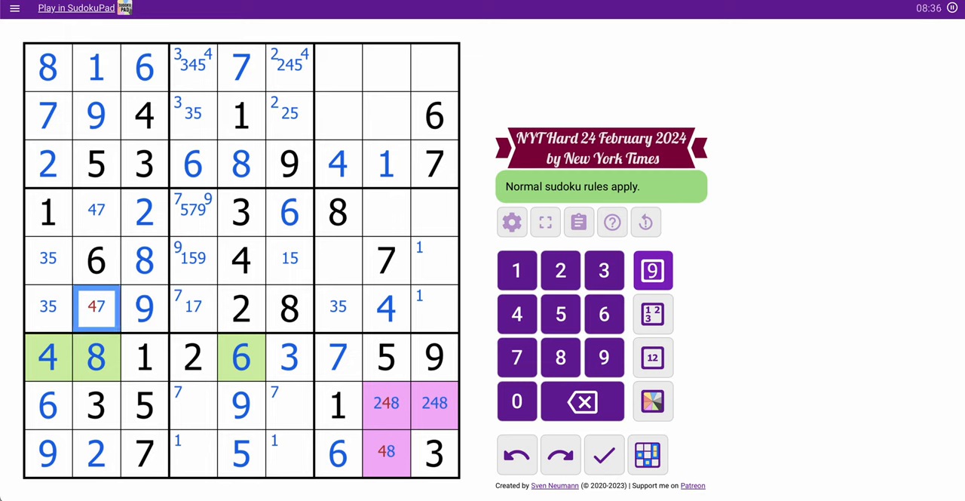
{"action": "left_click", "coordinate": [517, 454]}
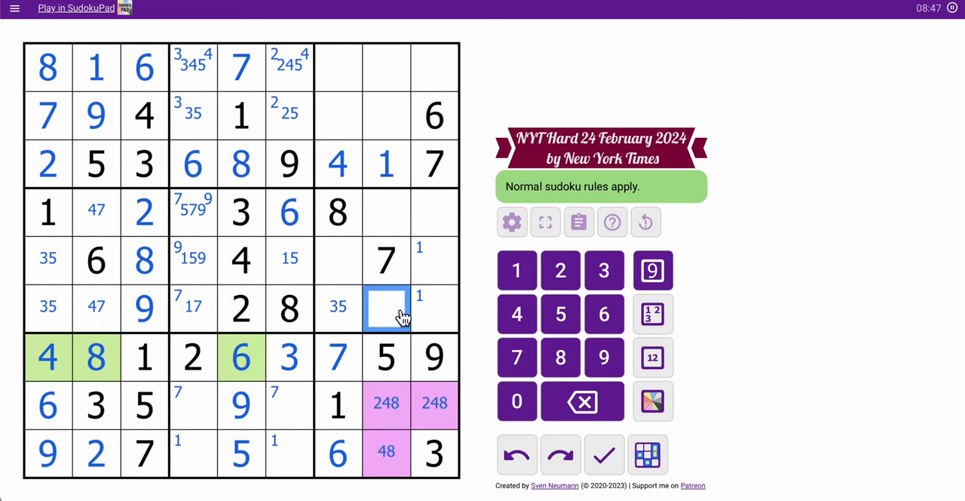
Pencil centre candidates 46 and 14 into row 6, columns 8 and 9.
{"action": "left_click", "coordinate": [652, 356]}
{"action": "type", "text": "134"}
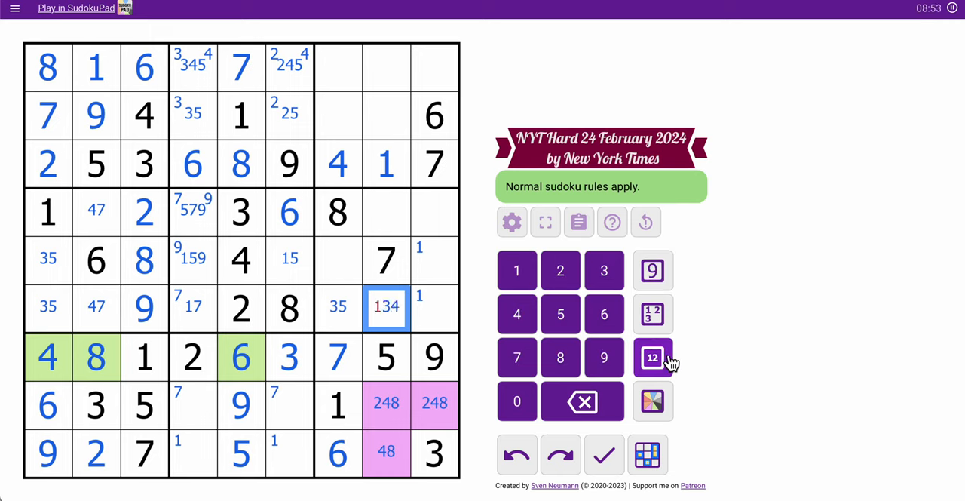
{"action": "left_click", "coordinate": [652, 357]}
{"action": "type", "text": "46"}
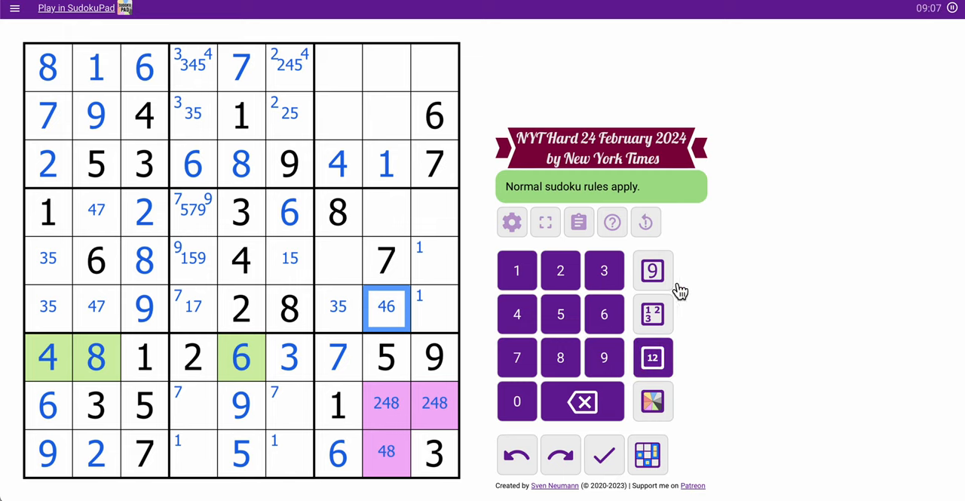
{"action": "left_click", "coordinate": [434, 307]}
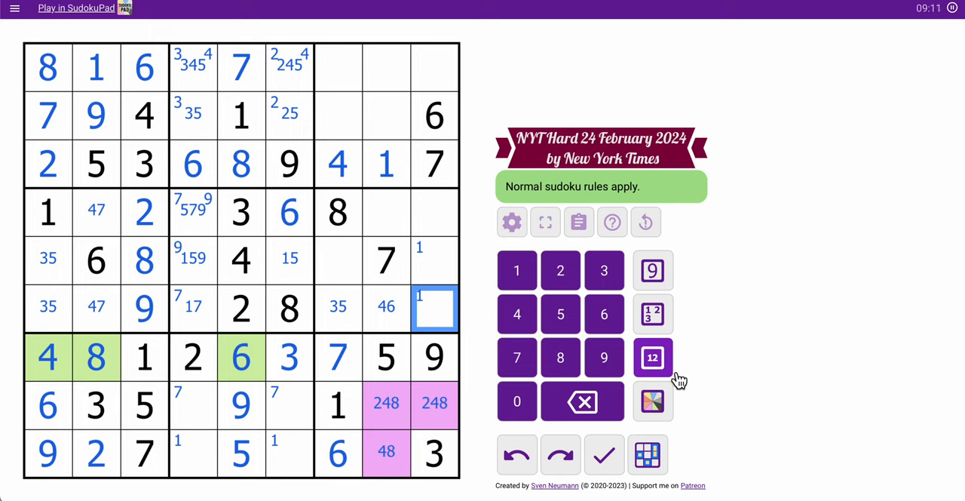
{"action": "left_click", "coordinate": [517, 313]}
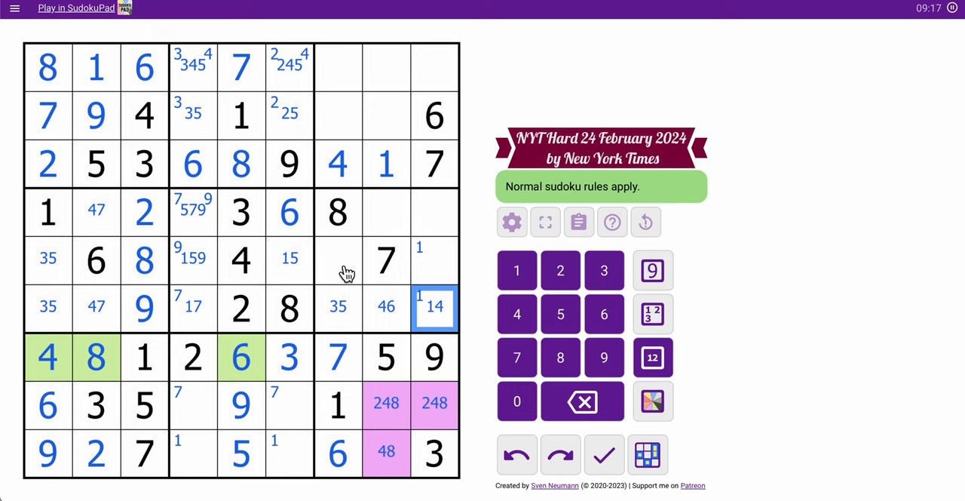
Note 2359 and 125 in row 5, then 49 and 45 in row 4.
{"action": "left_click", "coordinate": [338, 260]}
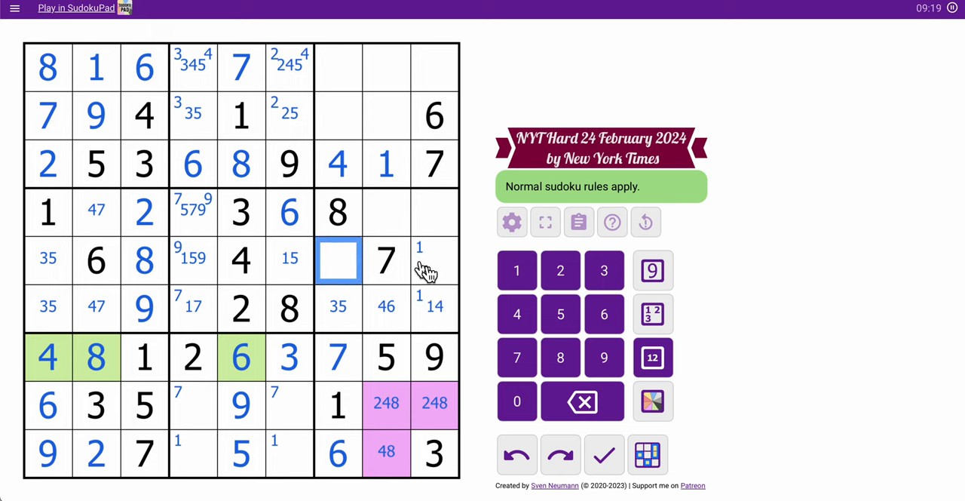
{"action": "left_click", "coordinate": [434, 260]}
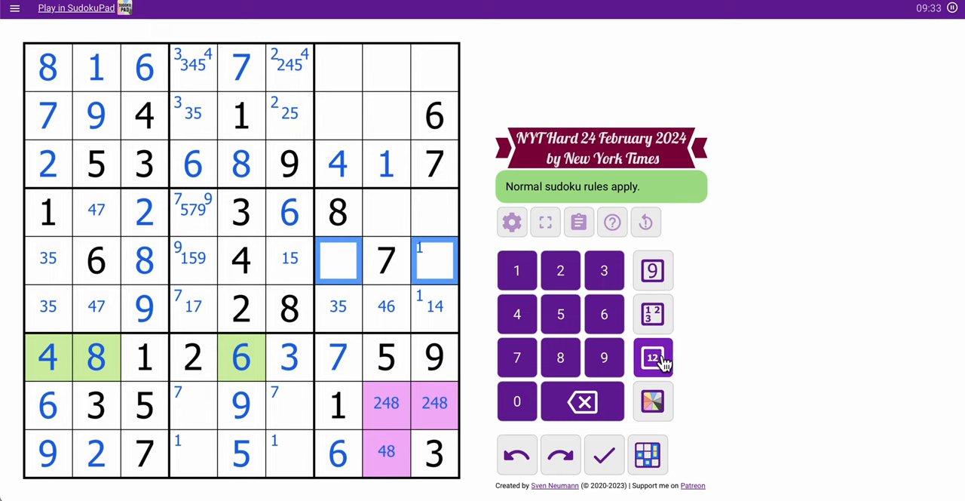
{"action": "left_click", "coordinate": [652, 357]}
{"action": "type", "text": " 125"}
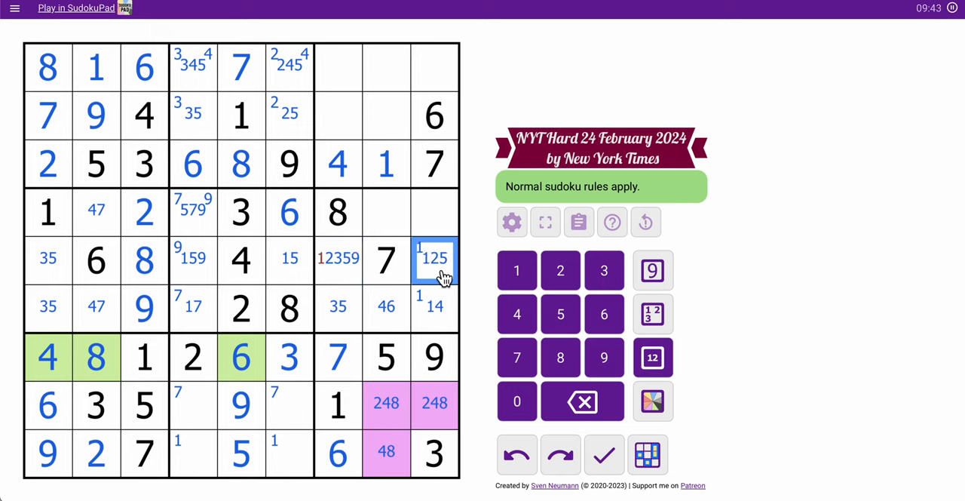
{"action": "left_click", "coordinate": [338, 260]}
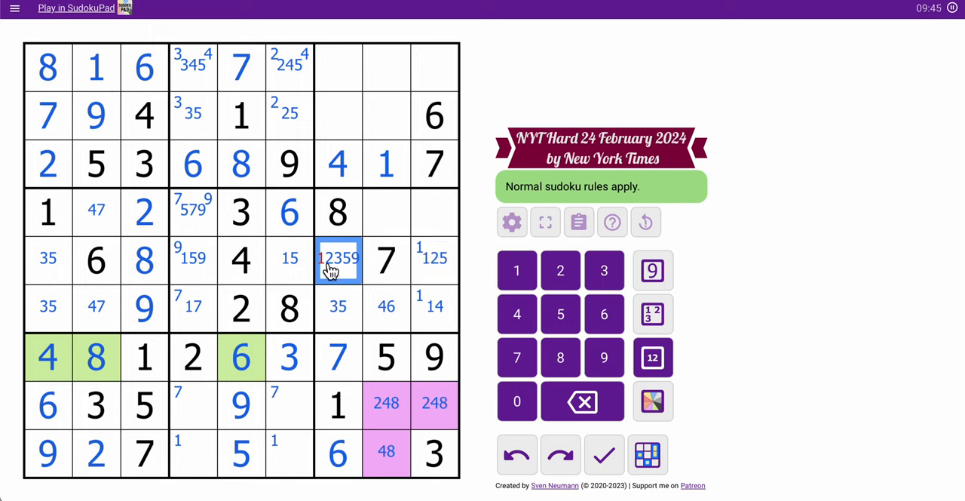
{"action": "left_click", "coordinate": [517, 270]}
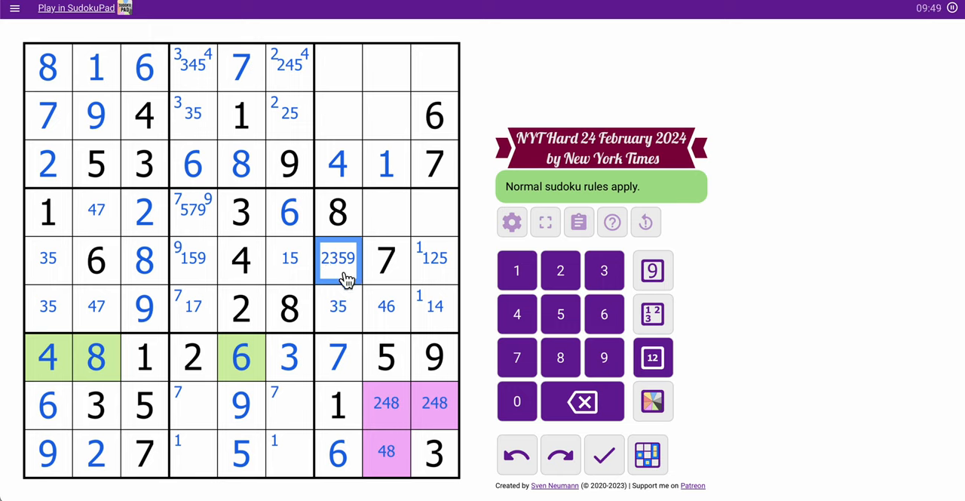
{"action": "left_click", "coordinate": [409, 211]}
{"action": "type", "text": "4579"}
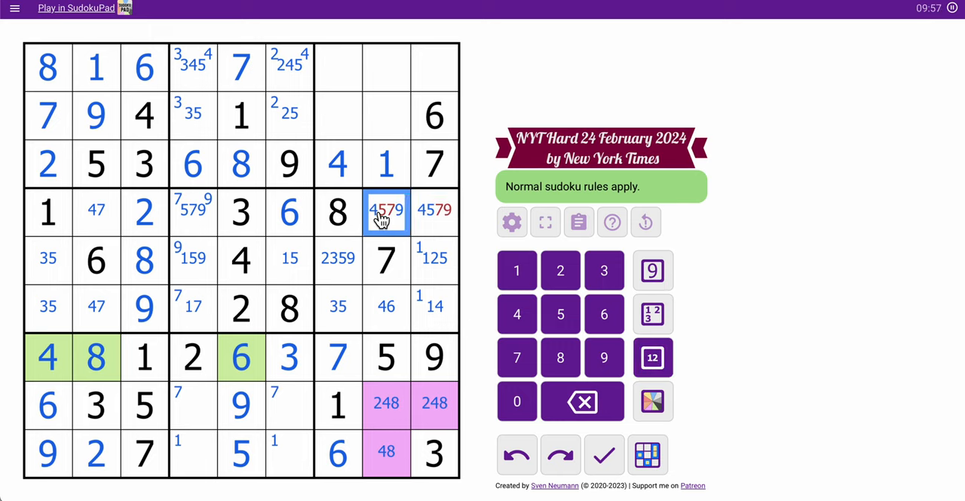
{"action": "left_click", "coordinate": [434, 210]}
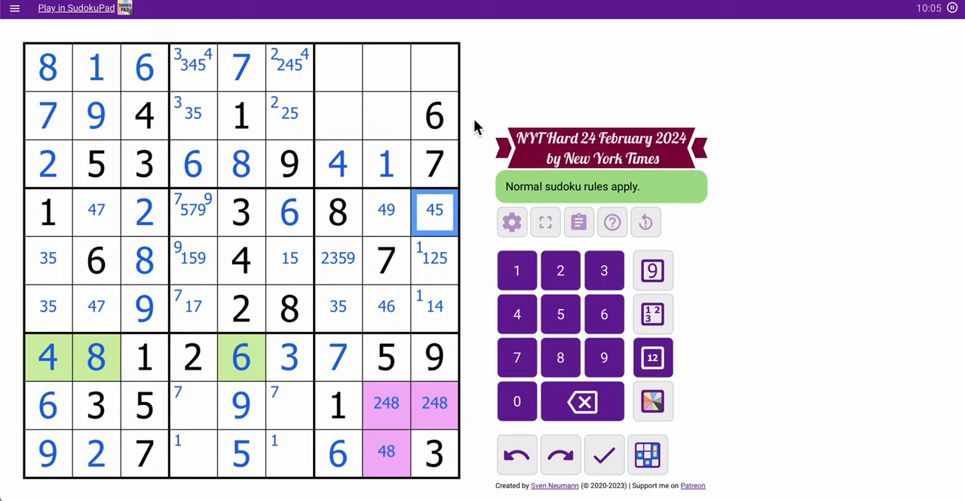
Centre-mark 2359 in r1c7 and 235 in r2c7, then enter digit 8 in r2c8.
{"action": "left_click", "coordinate": [435, 67]}
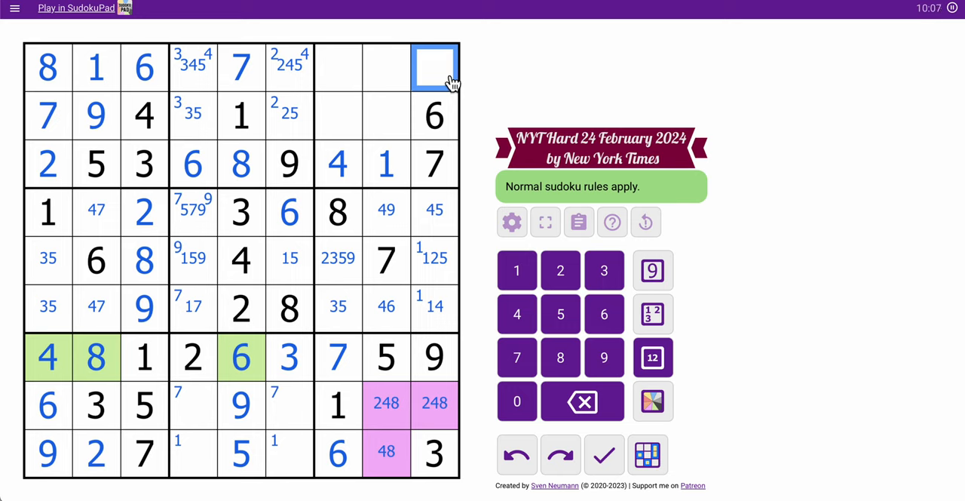
{"action": "left_click", "coordinate": [338, 305]}
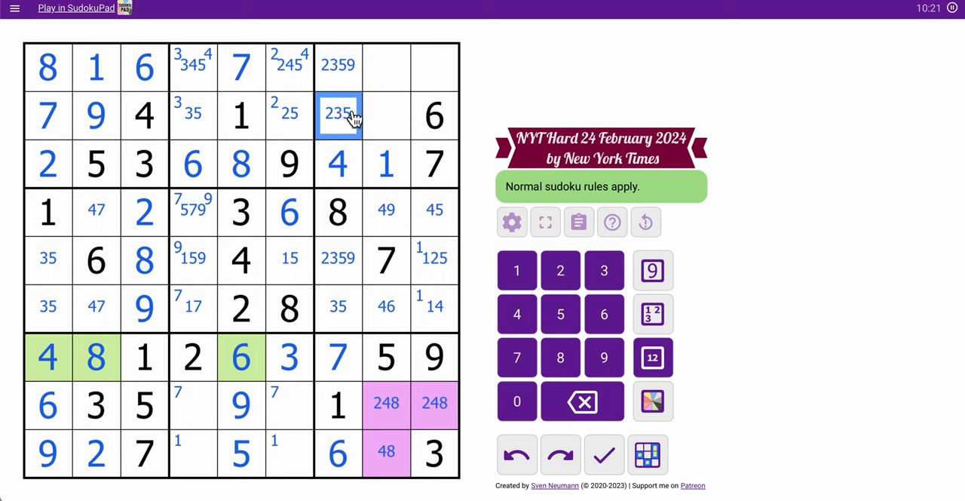
{"action": "left_click", "coordinate": [193, 114]}
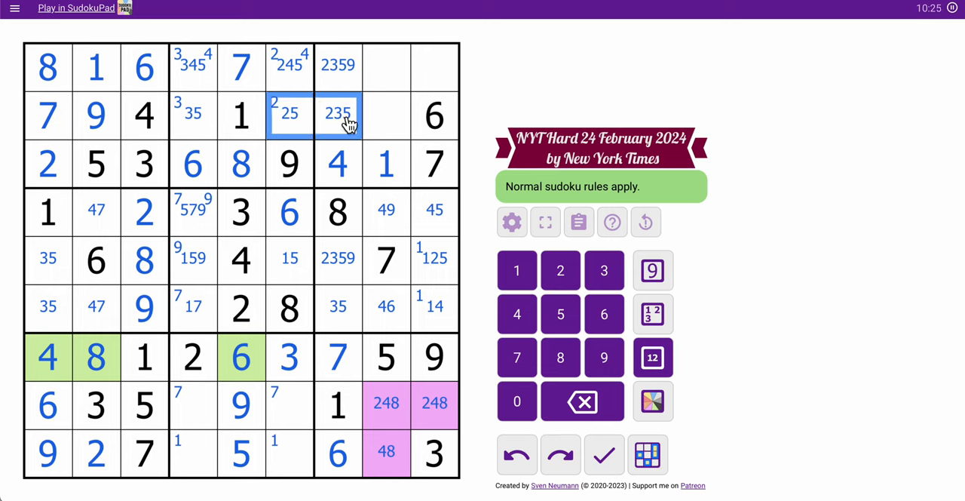
{"action": "left_click", "coordinate": [290, 115]}
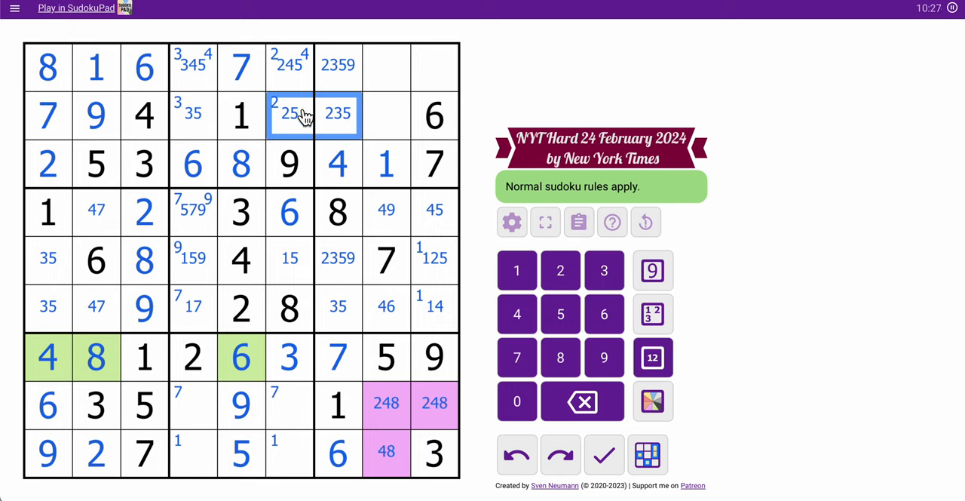
{"action": "left_click", "coordinate": [386, 115]}
{"action": "type", "text": "8"}
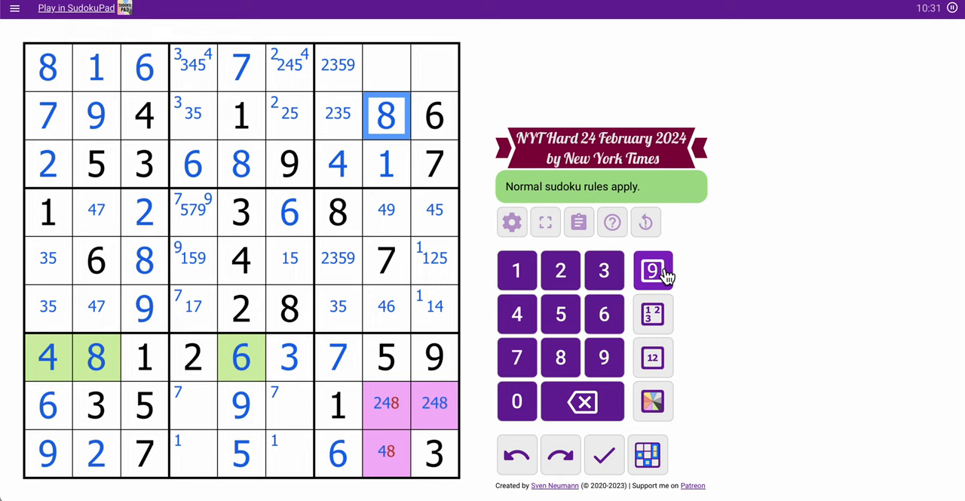
Enter 2, 4, 8 in the pink cells and 3 at r1c8, clearing eliminated 9s and 3s.
{"action": "left_click", "coordinate": [387, 453]}
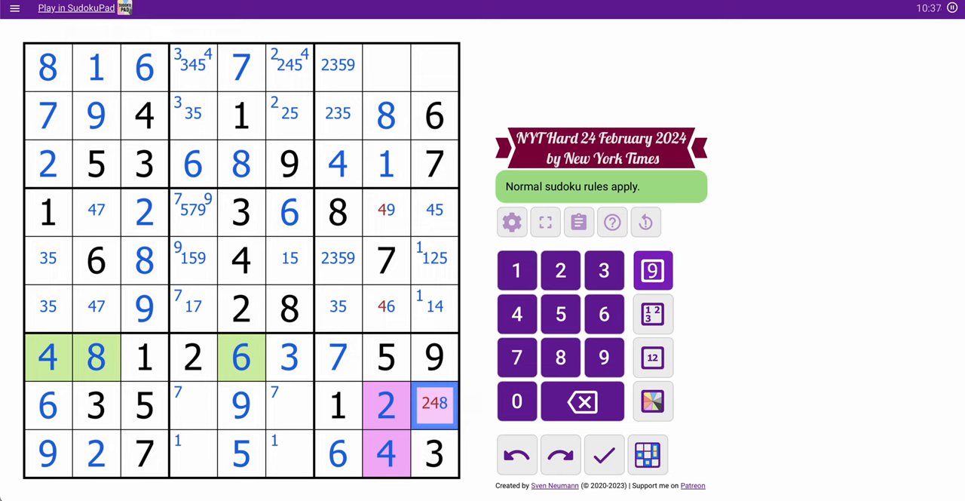
{"action": "left_click", "coordinate": [560, 356]}
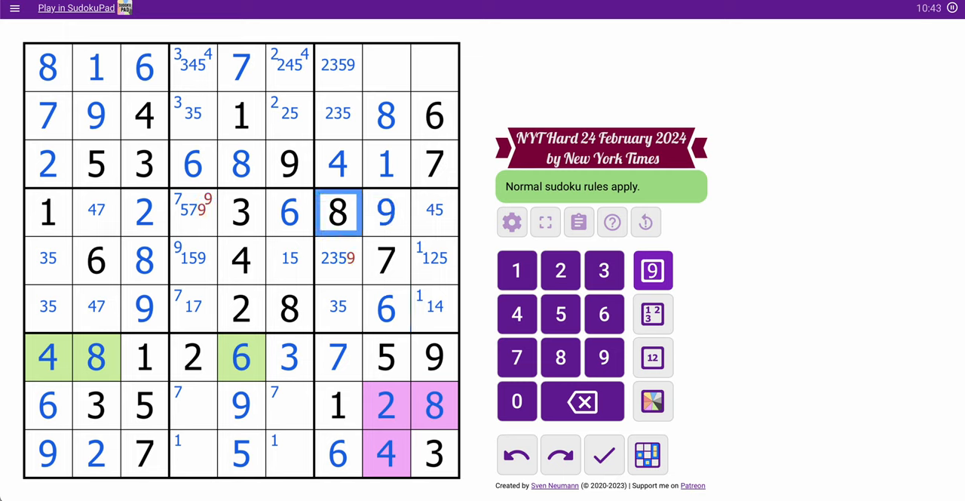
{"action": "left_click", "coordinate": [338, 261]}
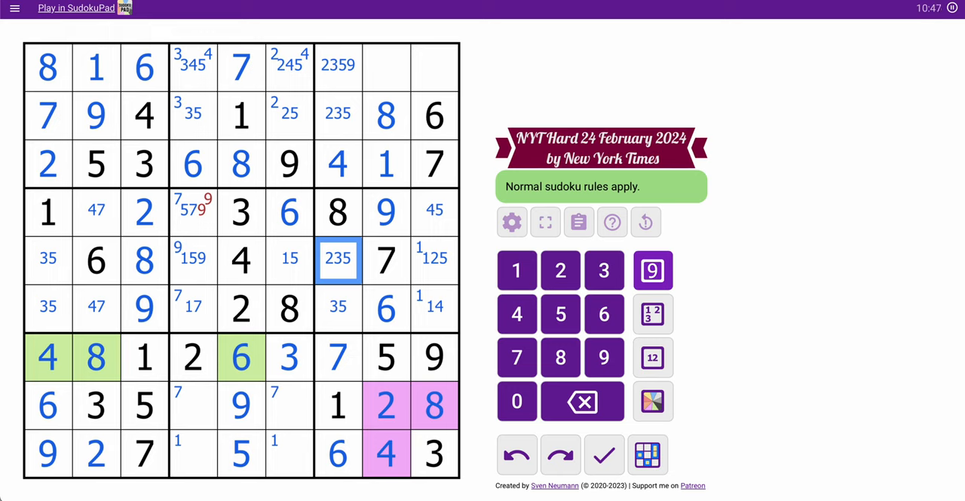
{"action": "left_click", "coordinate": [386, 307]}
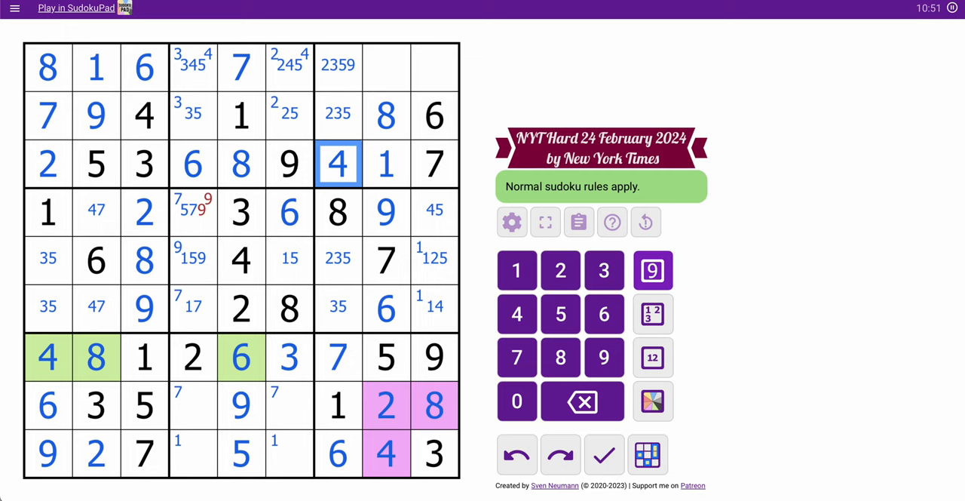
{"action": "left_click", "coordinate": [386, 67]}
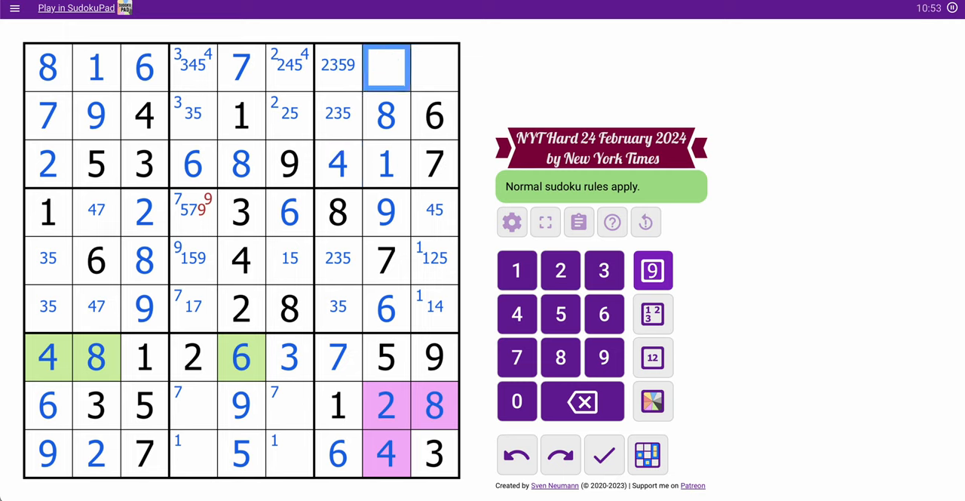
{"action": "left_click", "coordinate": [603, 270]}
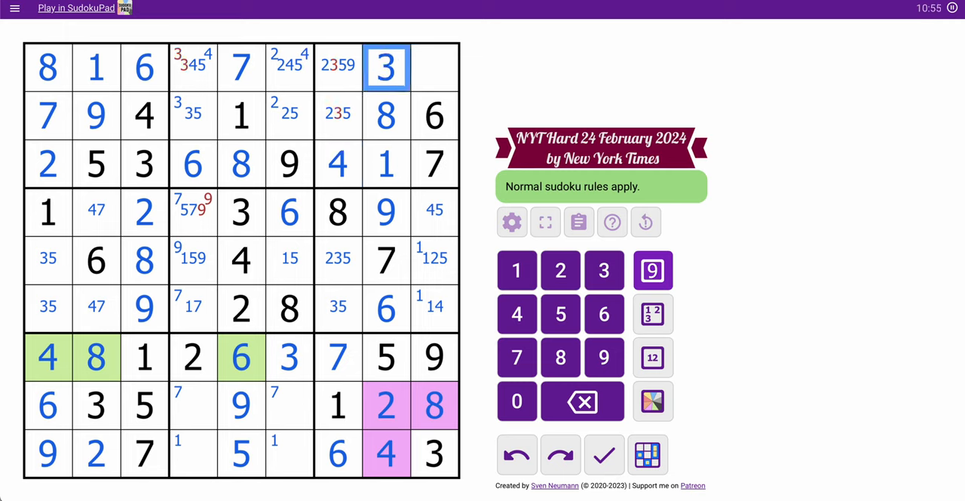
{"action": "left_click", "coordinate": [338, 114]}
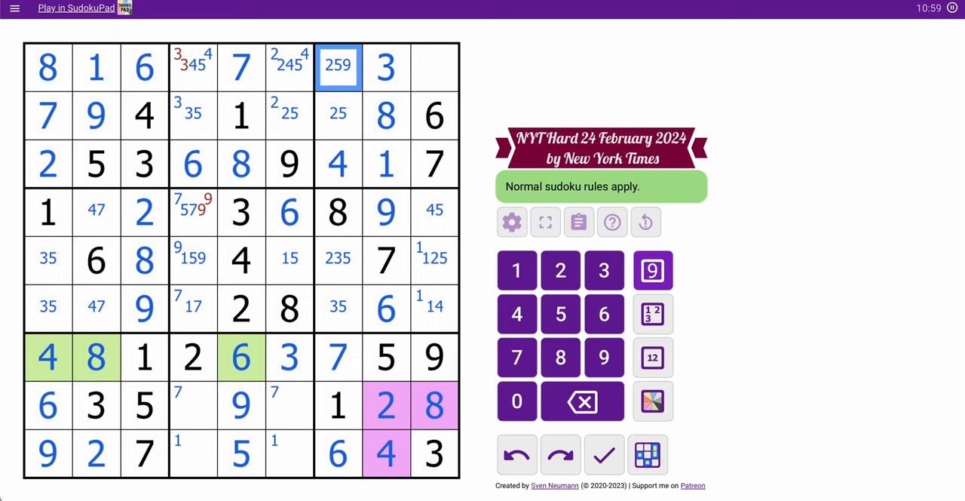
Place 3 in r2c4, 9 in r5c4 and 9 in r1c7, trimming top-right notes to 25.
{"action": "left_click", "coordinate": [193, 115]}
{"action": "type", "text": "3"}
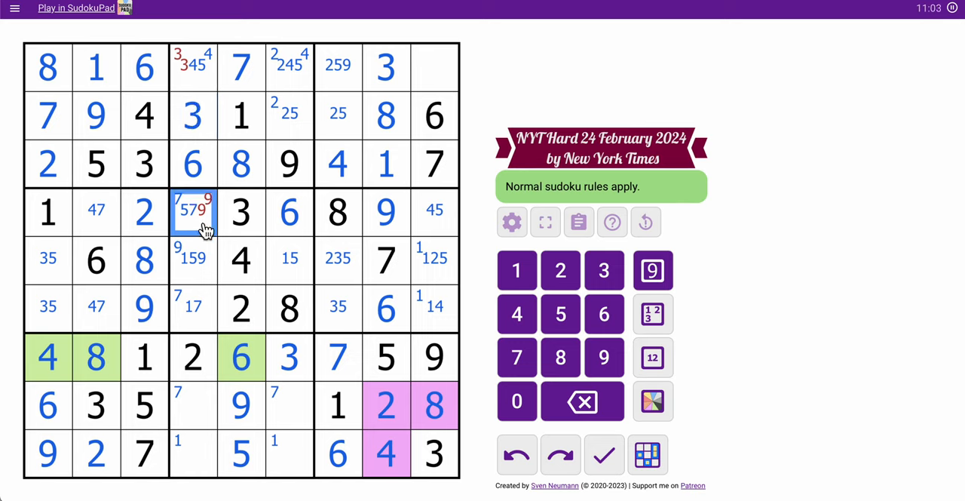
{"action": "left_click", "coordinate": [193, 259]}
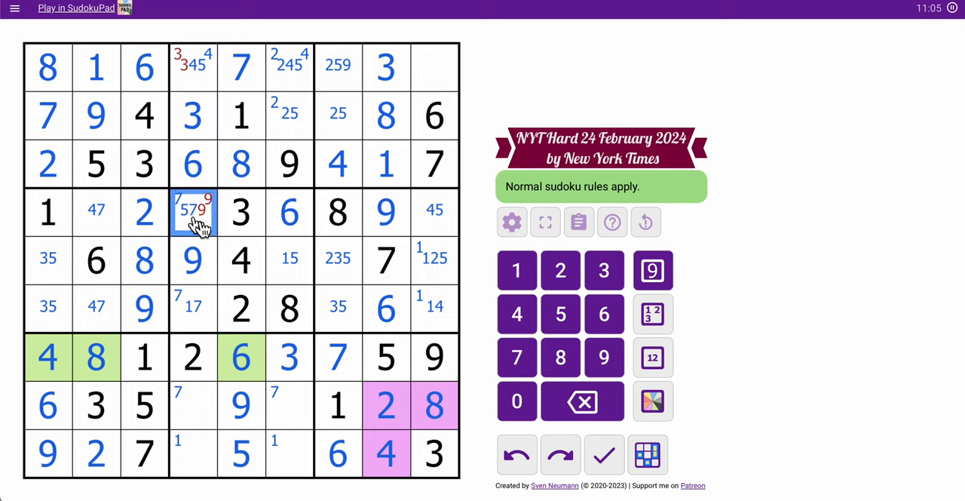
{"action": "left_click", "coordinate": [651, 270]}
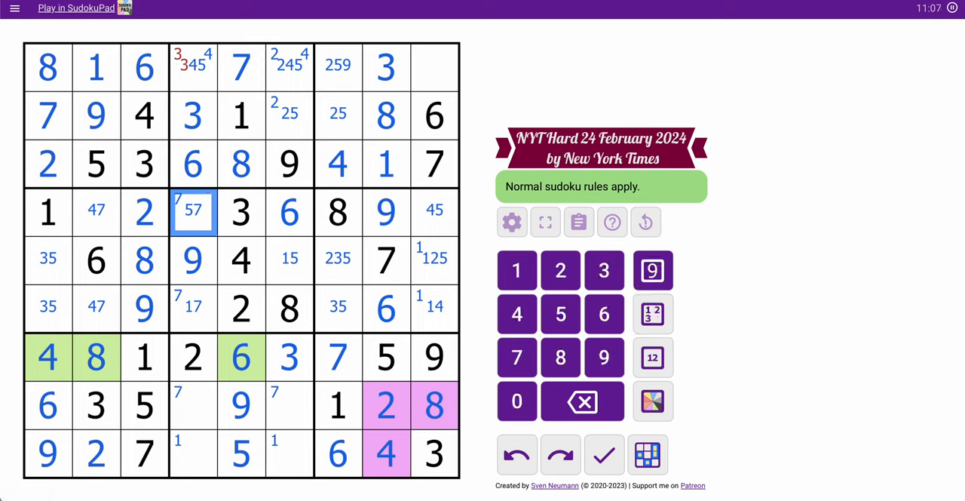
{"action": "left_click", "coordinate": [194, 67]}
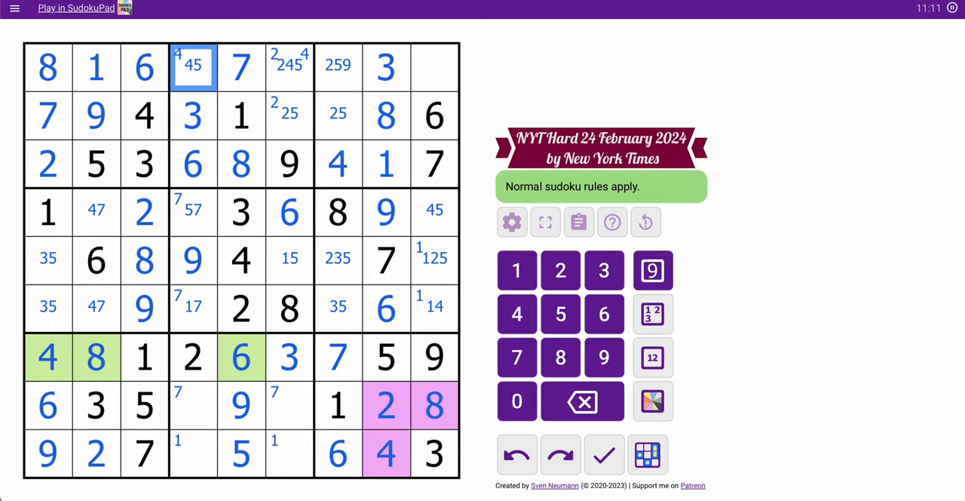
{"action": "mouse_move", "coordinate": [302, 102]}
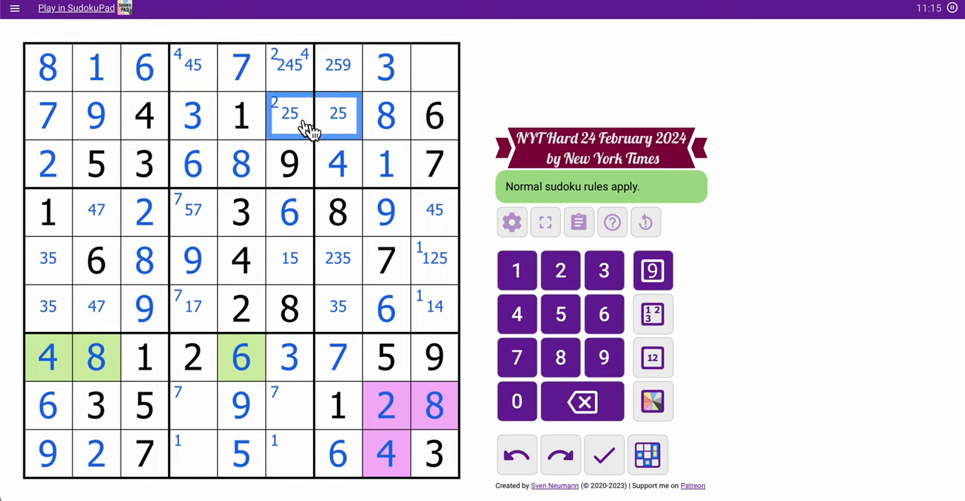
{"action": "left_click", "coordinate": [434, 66]}
{"action": "type", "text": "25"}
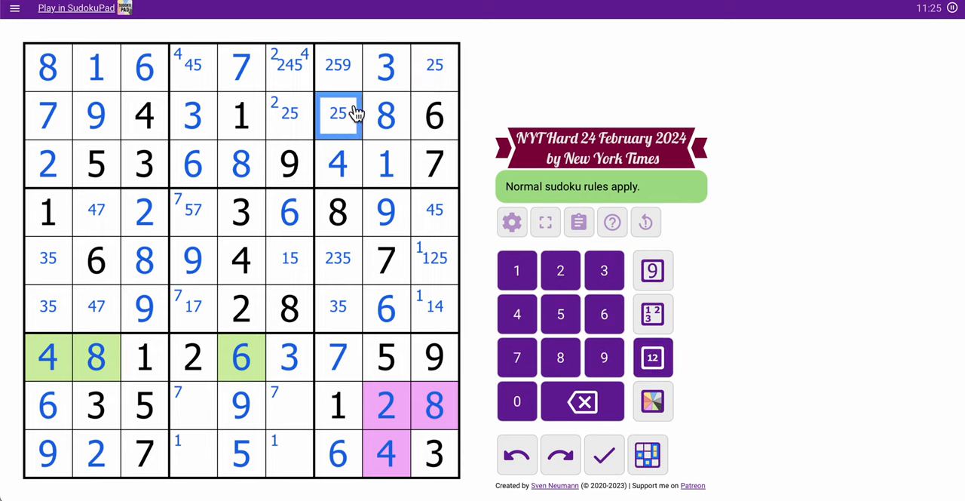
{"action": "left_click", "coordinate": [653, 269]}
{"action": "type", "text": "9"}
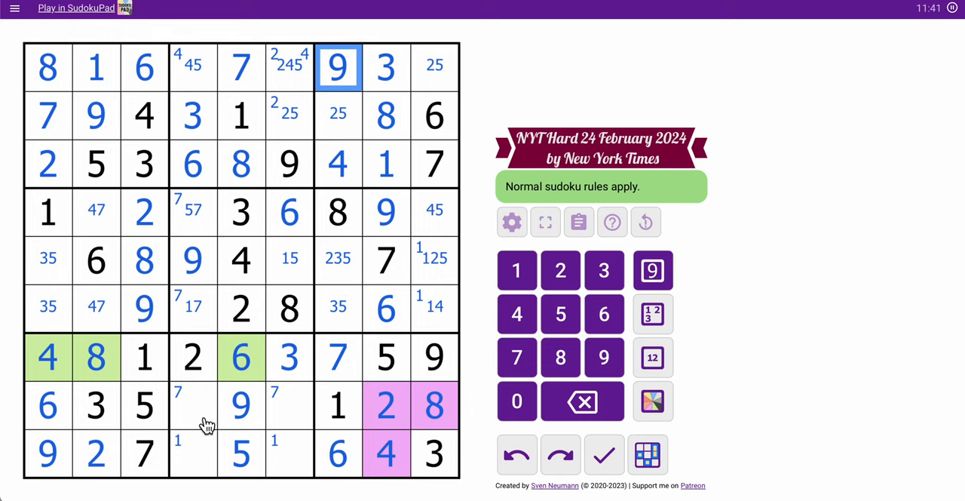
Fill the empty cells in columns 1, 4, 6, rows 4 and 6, and the right side, ending with 4 at r8c4.
{"action": "left_click", "coordinate": [193, 426]}
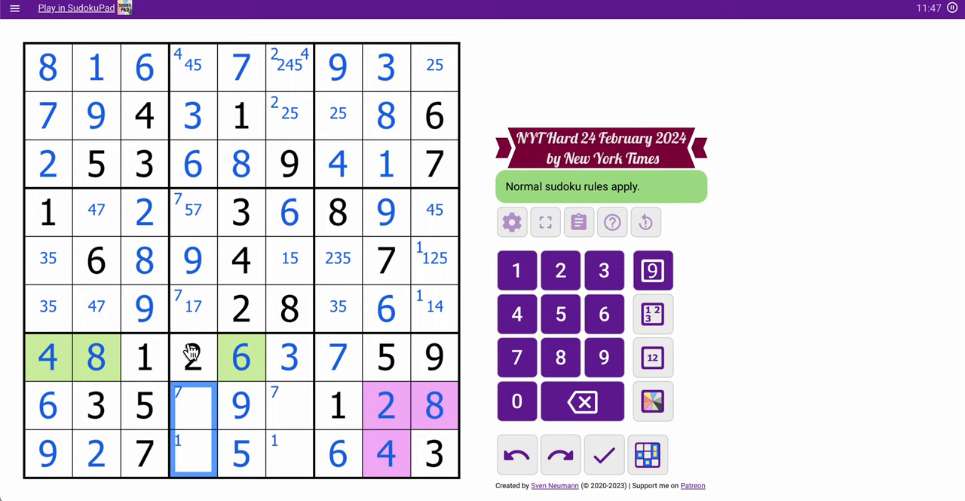
{"action": "left_click", "coordinate": [193, 66]}
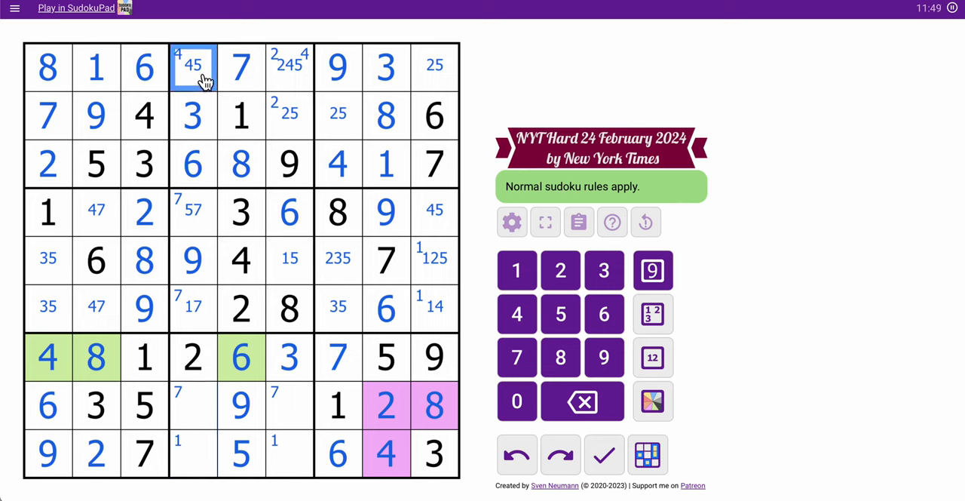
{"action": "left_click", "coordinate": [193, 429]}
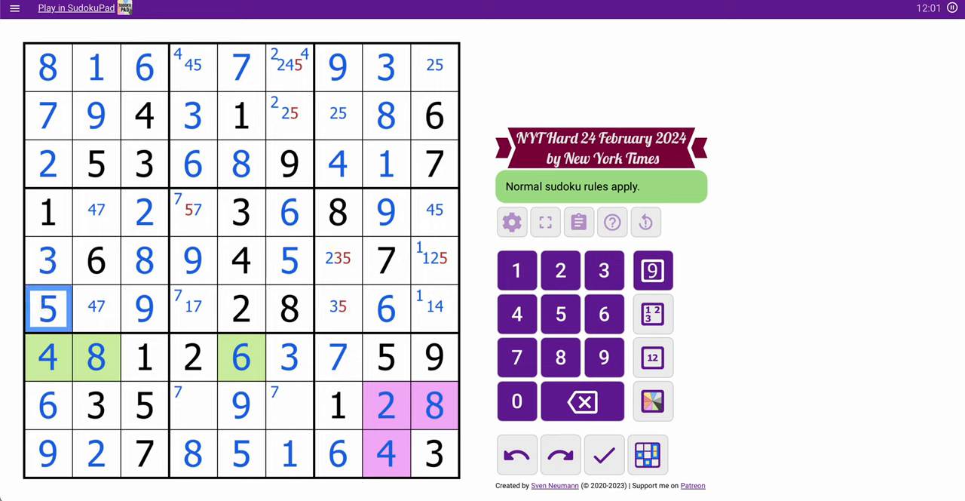
{"action": "left_click", "coordinate": [144, 212]}
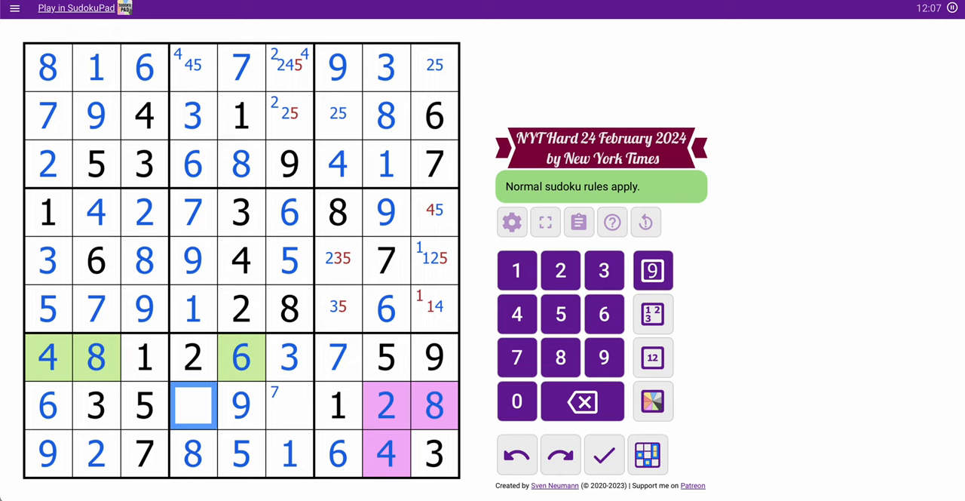
{"action": "left_click", "coordinate": [338, 308]}
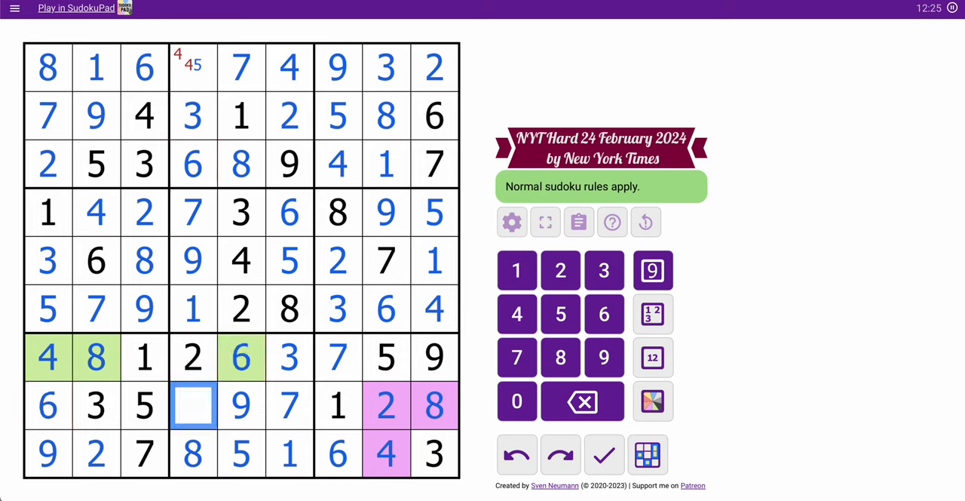
{"action": "left_click", "coordinate": [517, 314]}
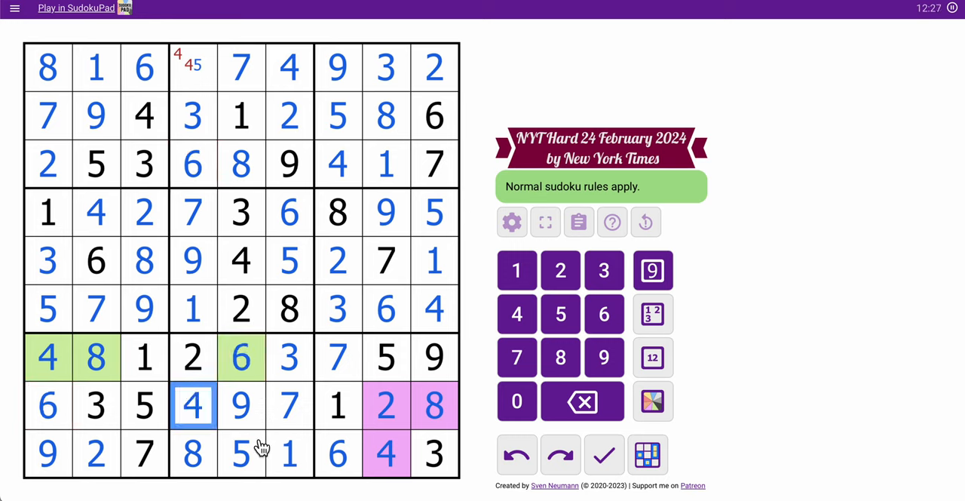